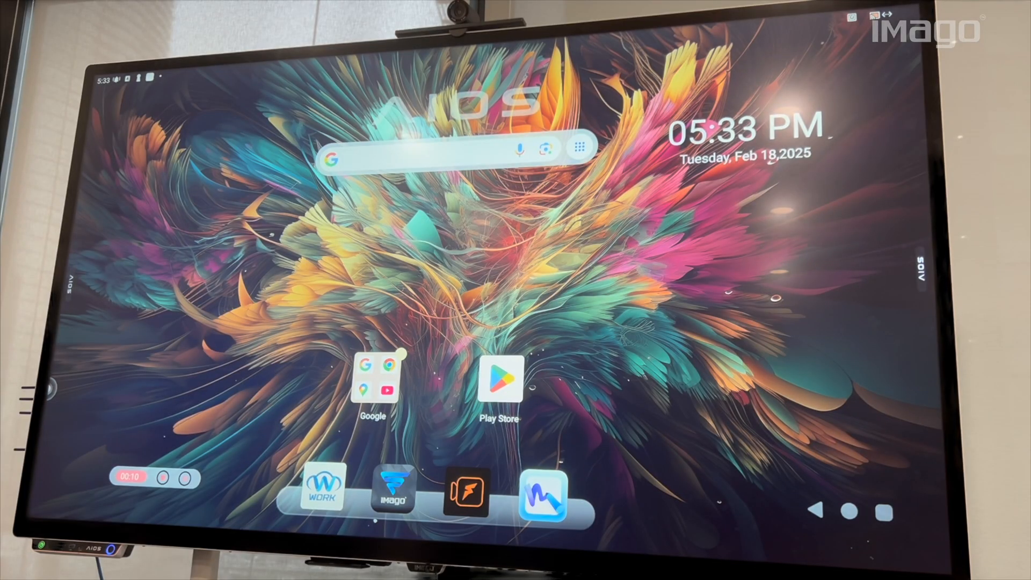
Step: Open the IMAGO dock's full app list and launch Smart Present
click(393, 490)
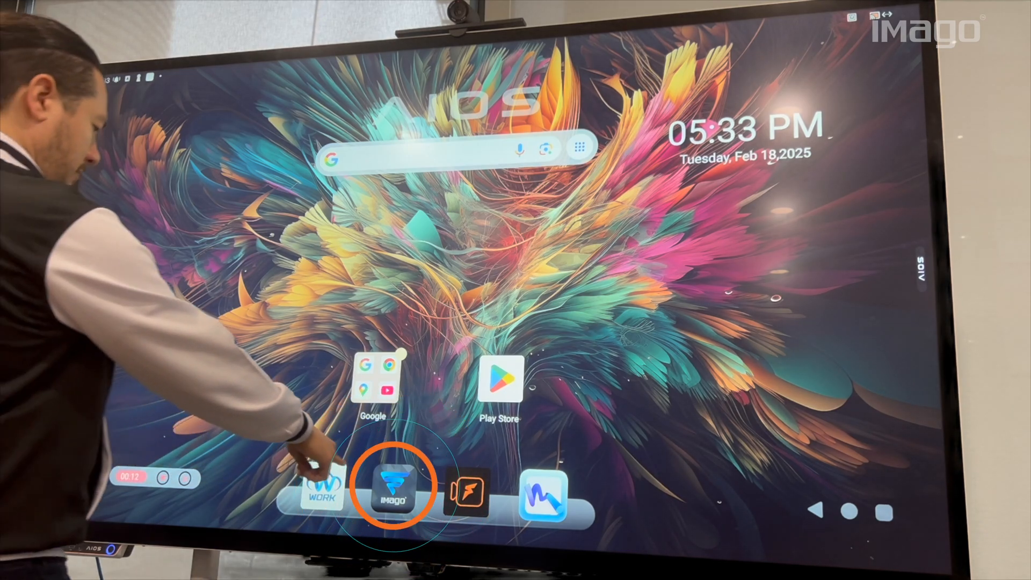
click(393, 486)
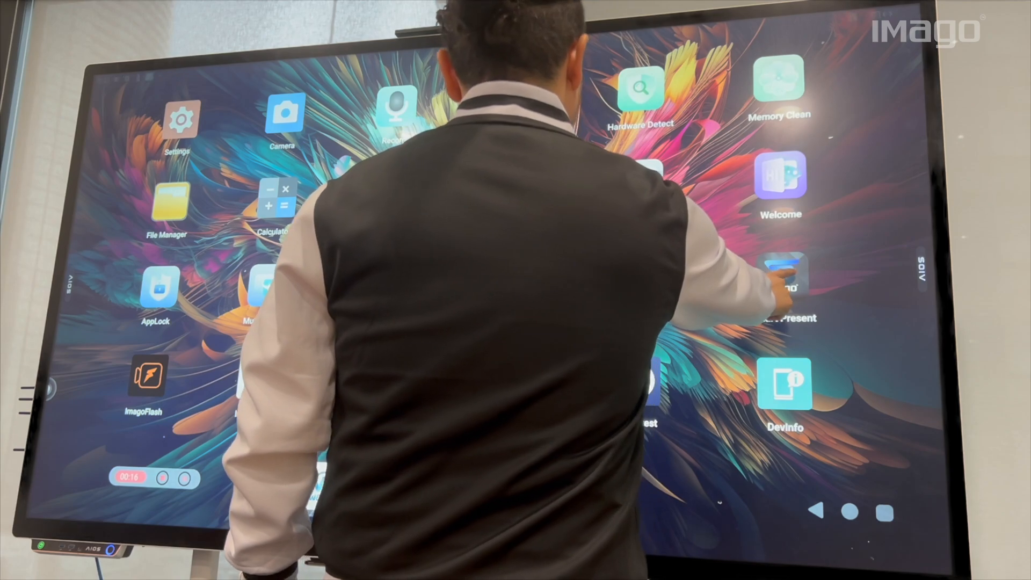
click(785, 290)
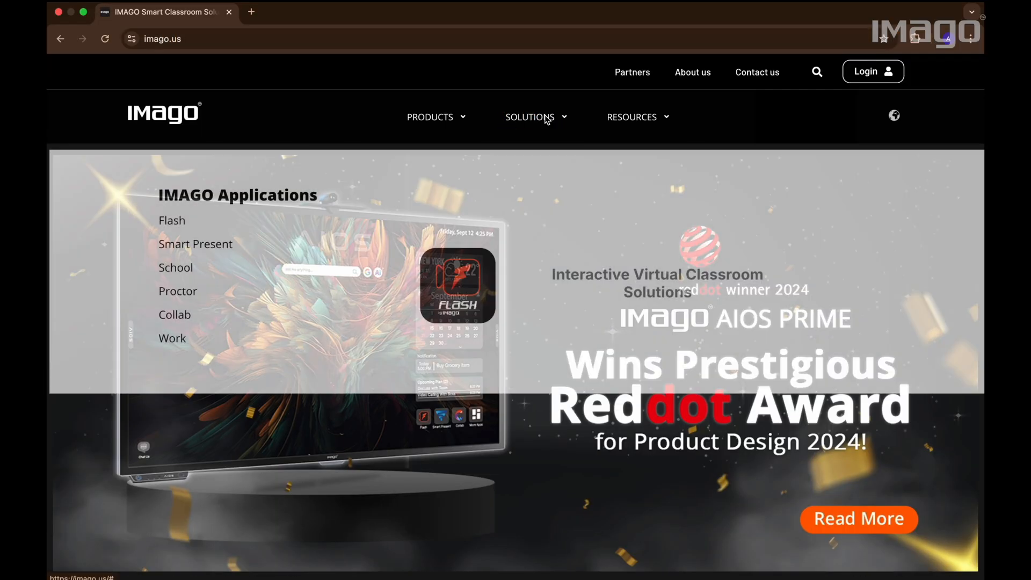
Step: Open the Smart Present page on imago.us and scroll to its Windows and Mac downloads
click(195, 244)
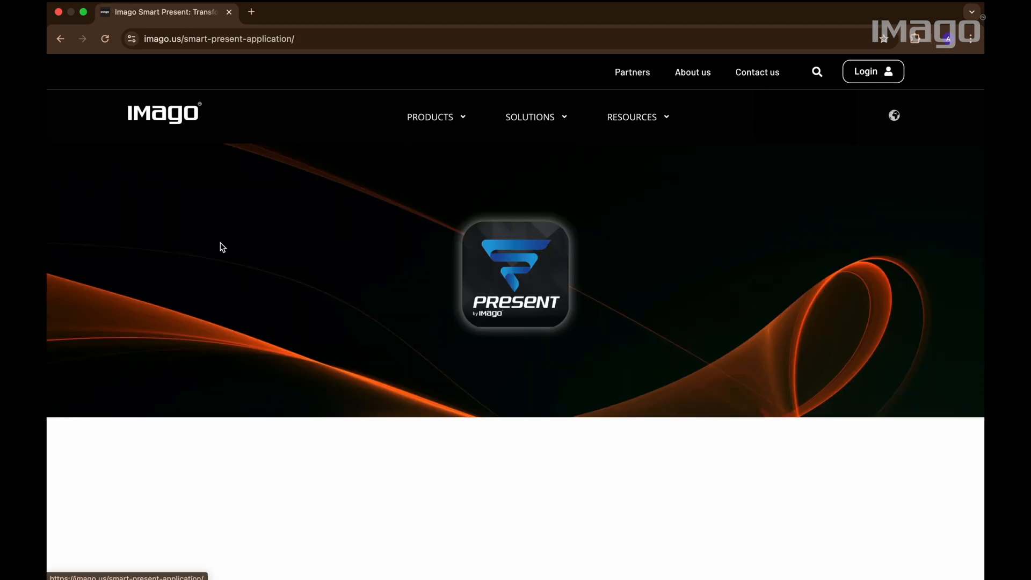
scroll(down, 3)
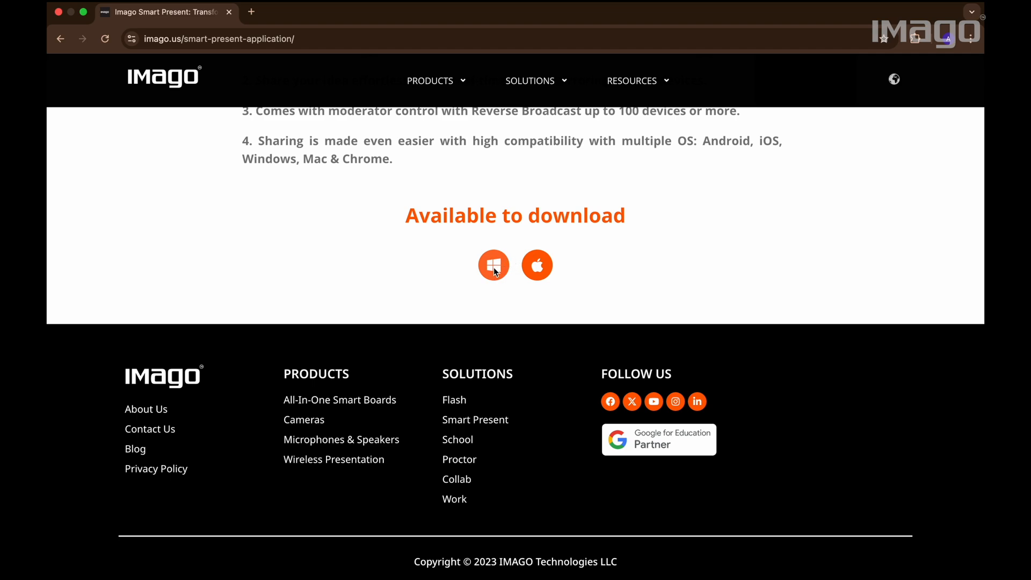
mouse_move(537, 266)
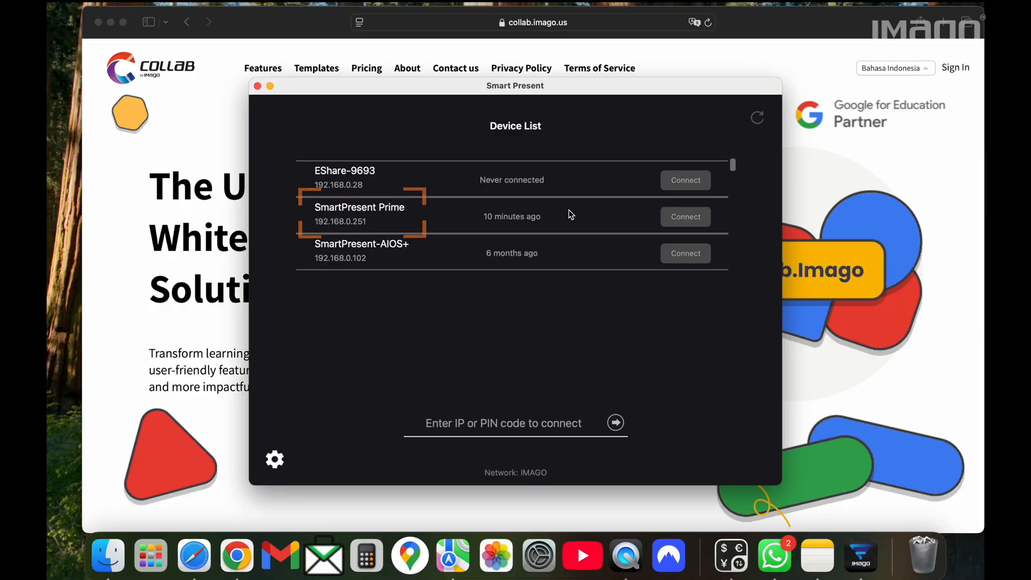
Step: Connect the Mac to SmartPresent Prime (192.168.0.251) from the Device List
click(685, 216)
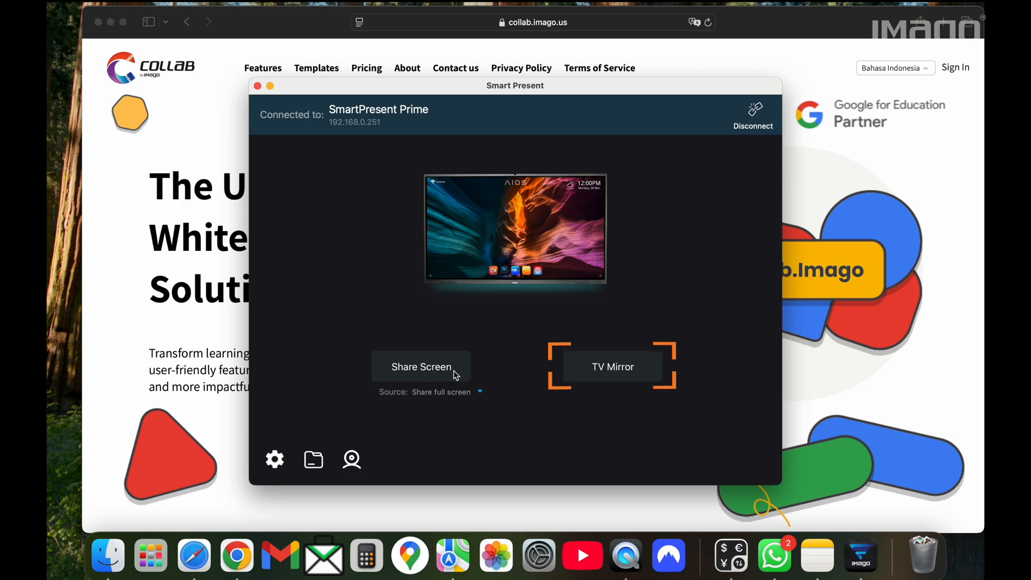
mouse_move(444, 368)
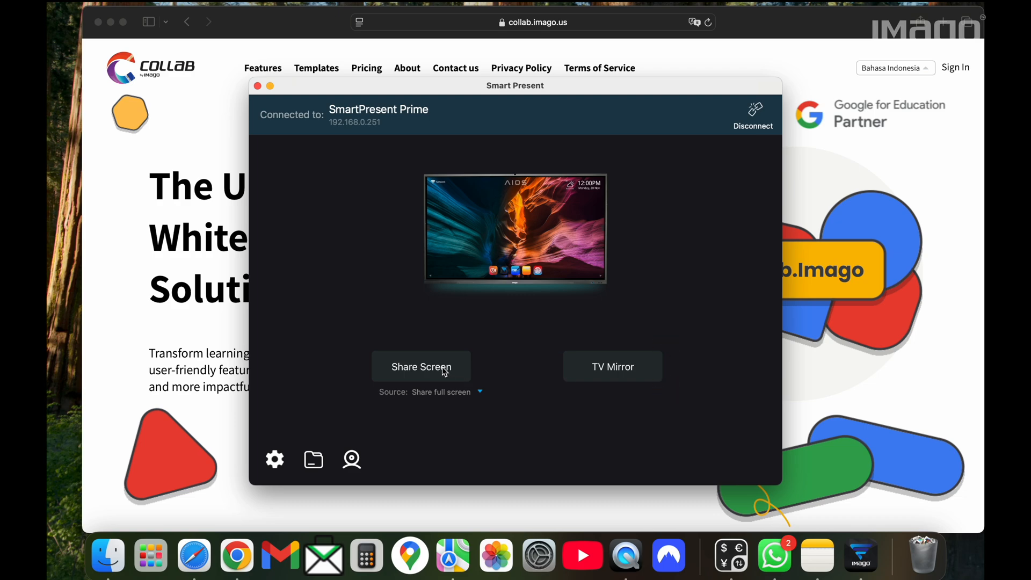
Step: Share the Mac's full screen to the board, stop sharing, then disconnect
click(421, 366)
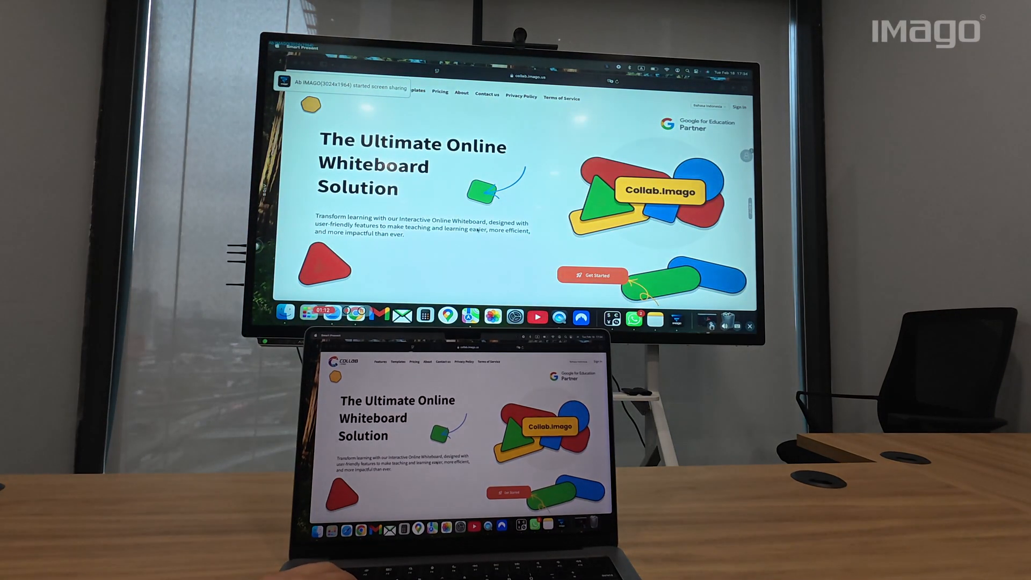
scroll(down, 3)
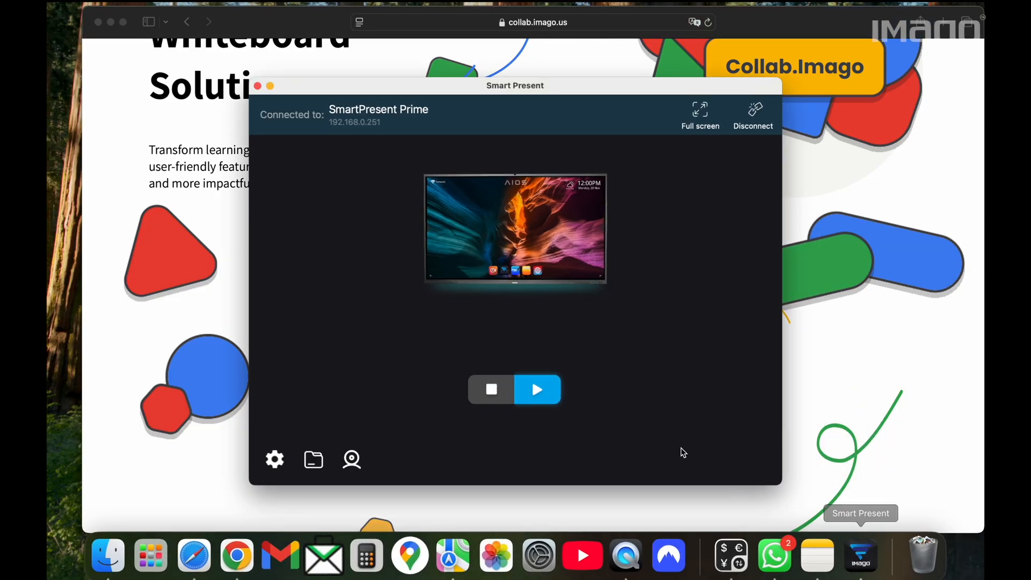
click(538, 389)
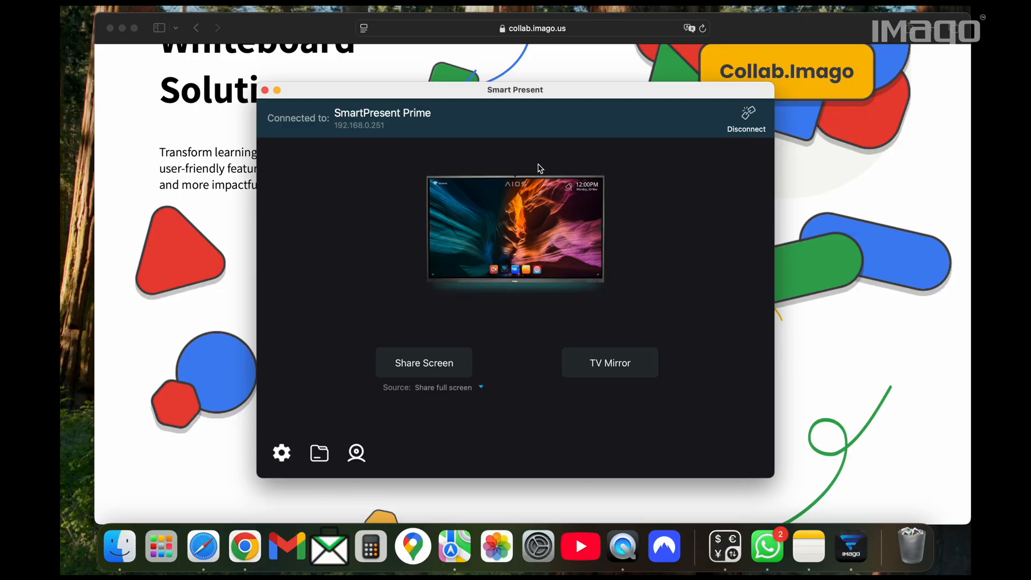
mouse_move(748, 112)
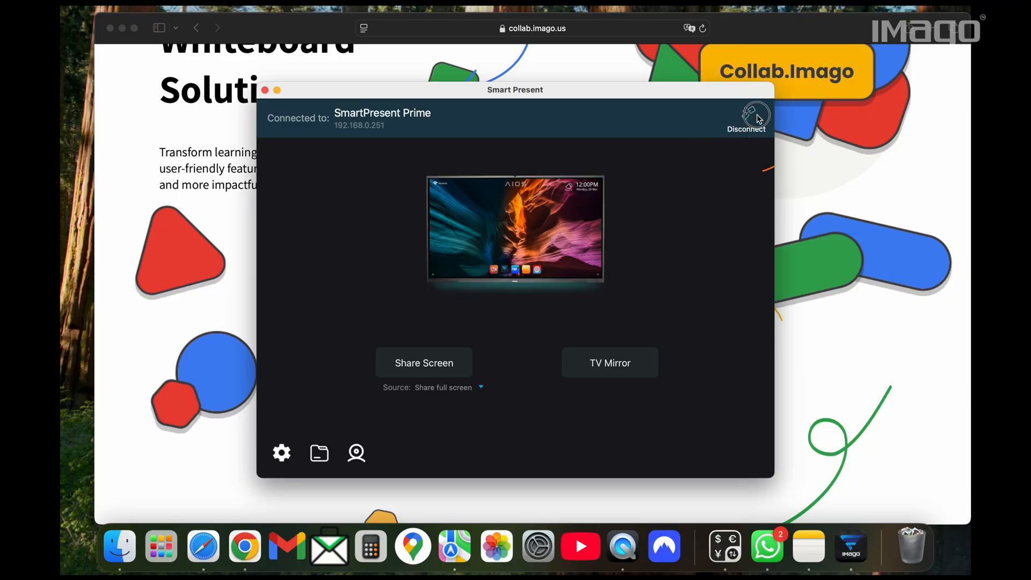
click(755, 114)
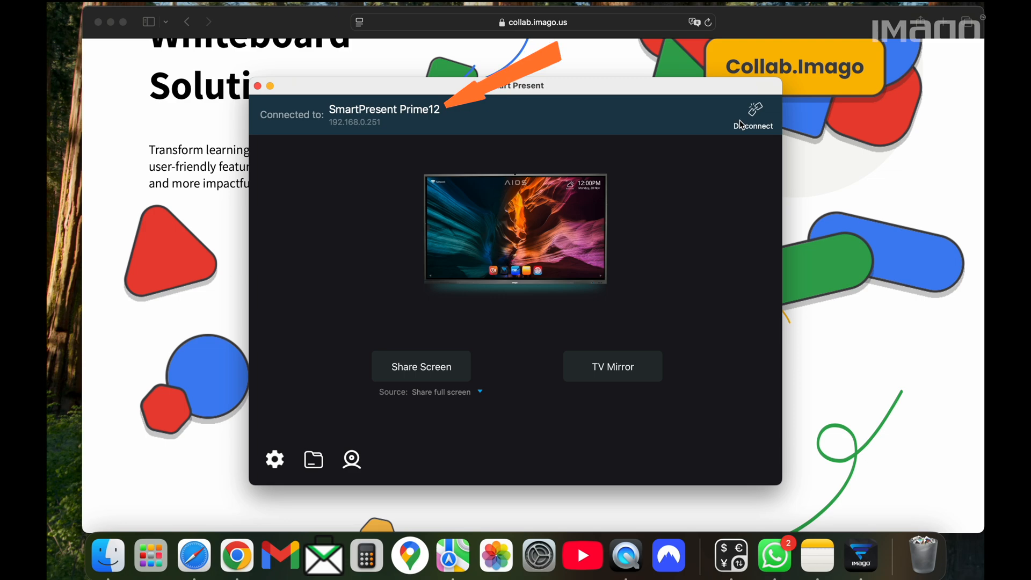
Step: Disconnect the Mac from the SmartPresent Prime board
click(754, 115)
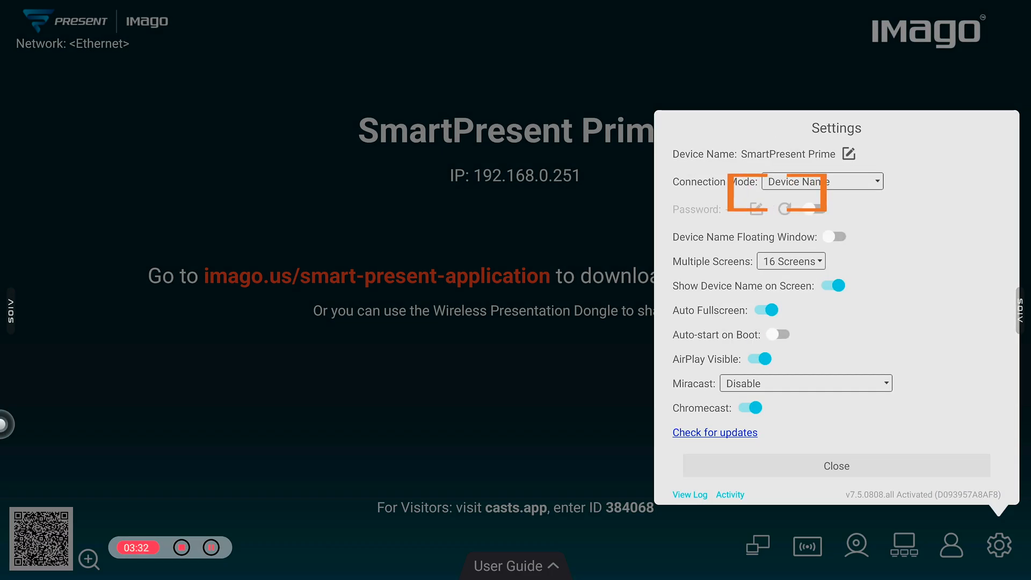
click(821, 181)
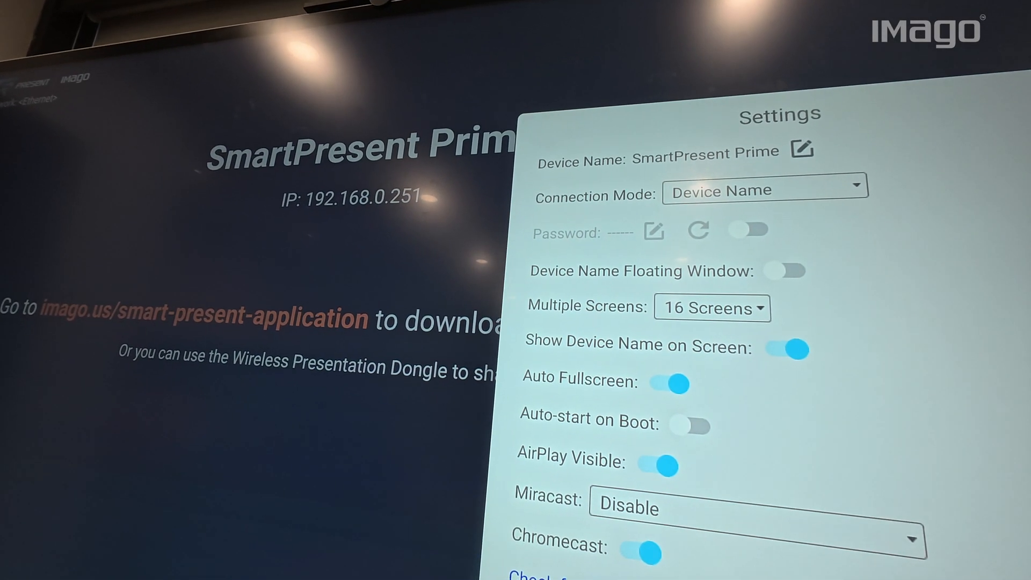
click(748, 229)
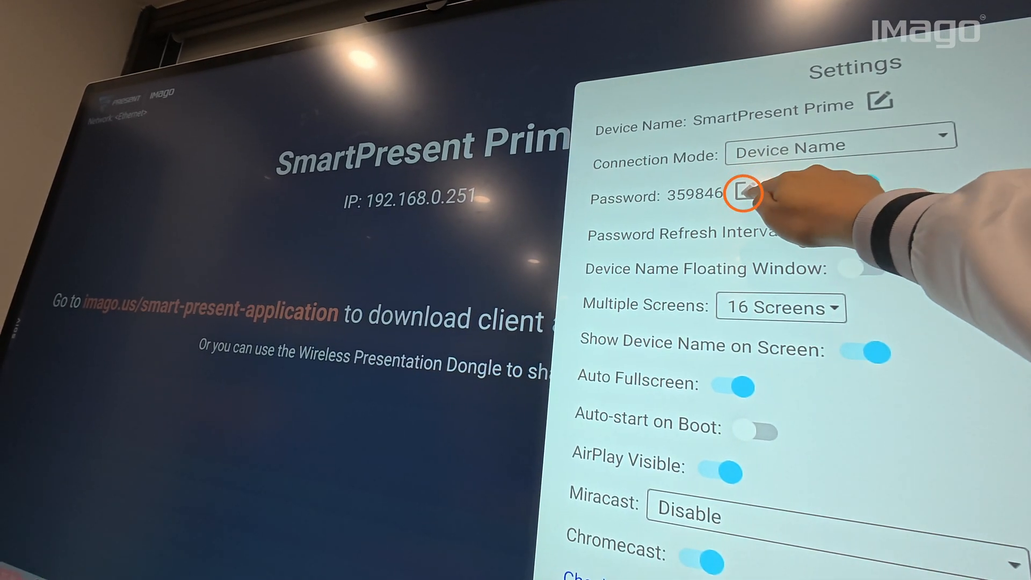
click(744, 196)
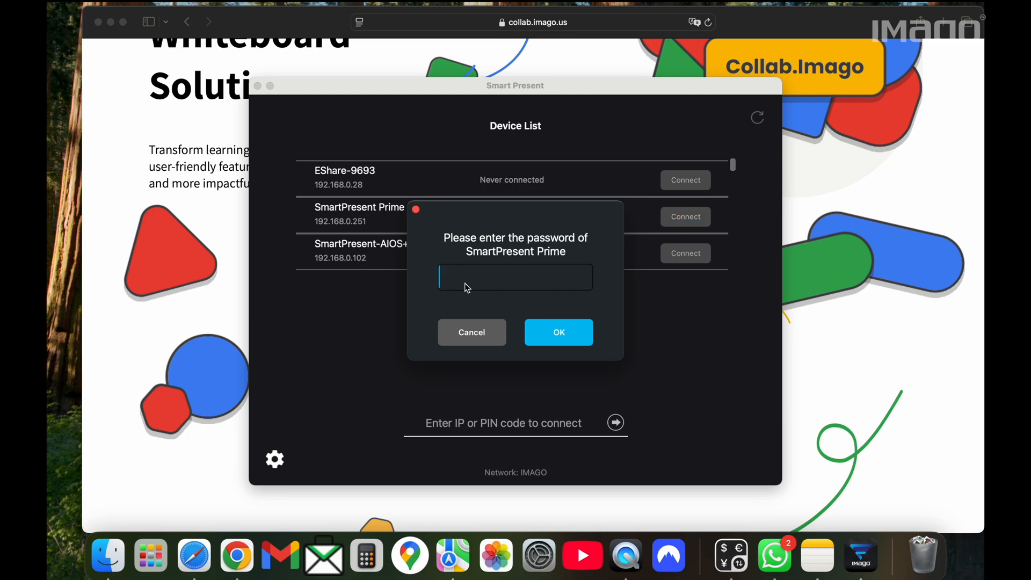
text(63)
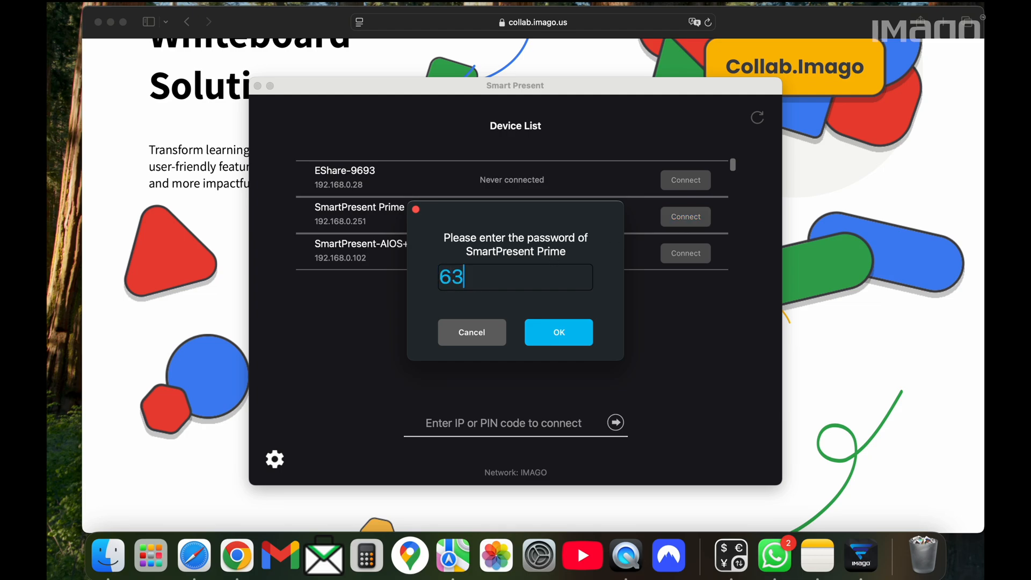
click(558, 332)
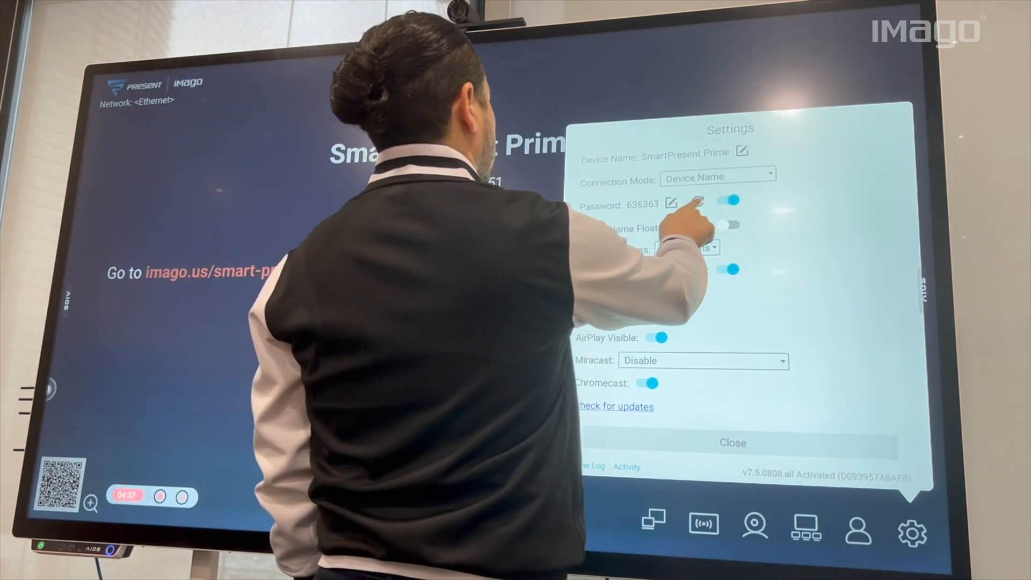
Step: Generate a new connection password, then turn password protection off
click(697, 191)
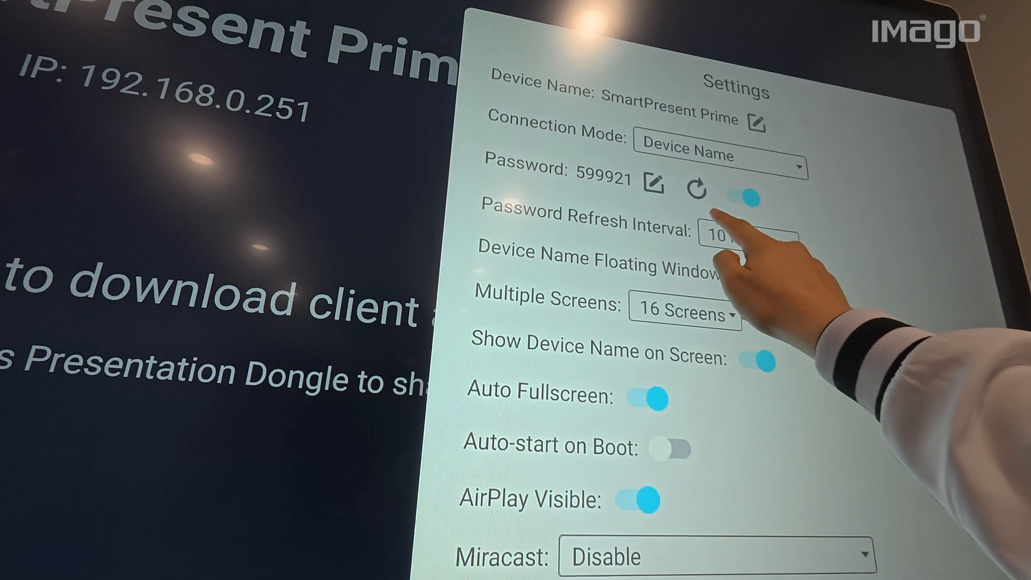
click(743, 195)
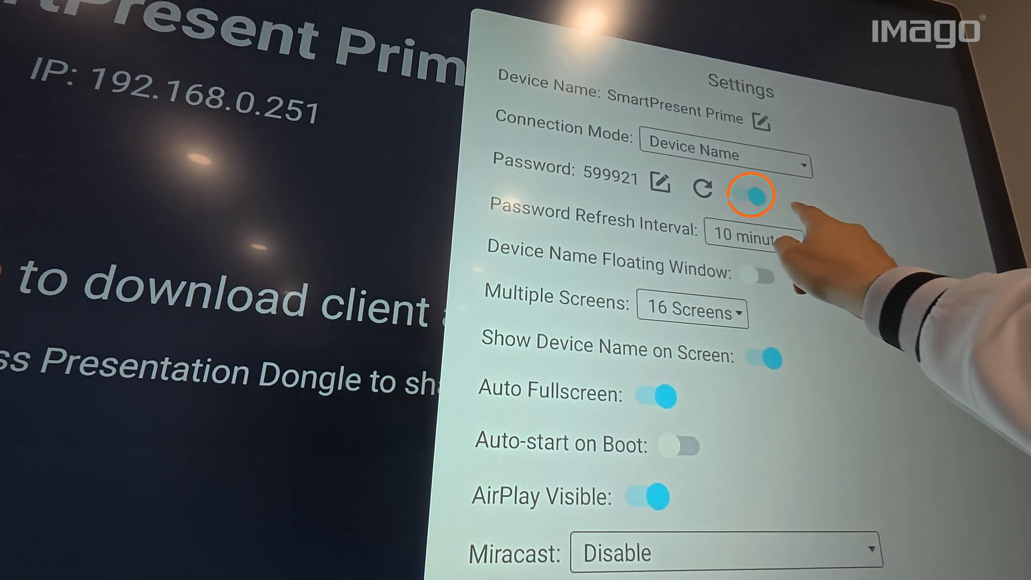
click(755, 196)
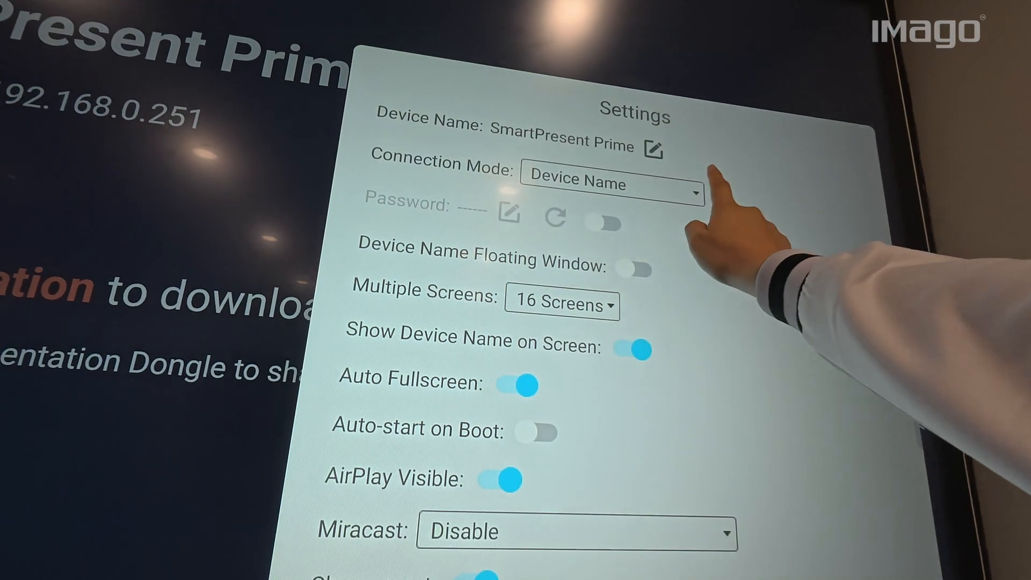
Step: Switch connection mode to PIN Code (6 digits), then PIN Code (8 characters)
click(612, 191)
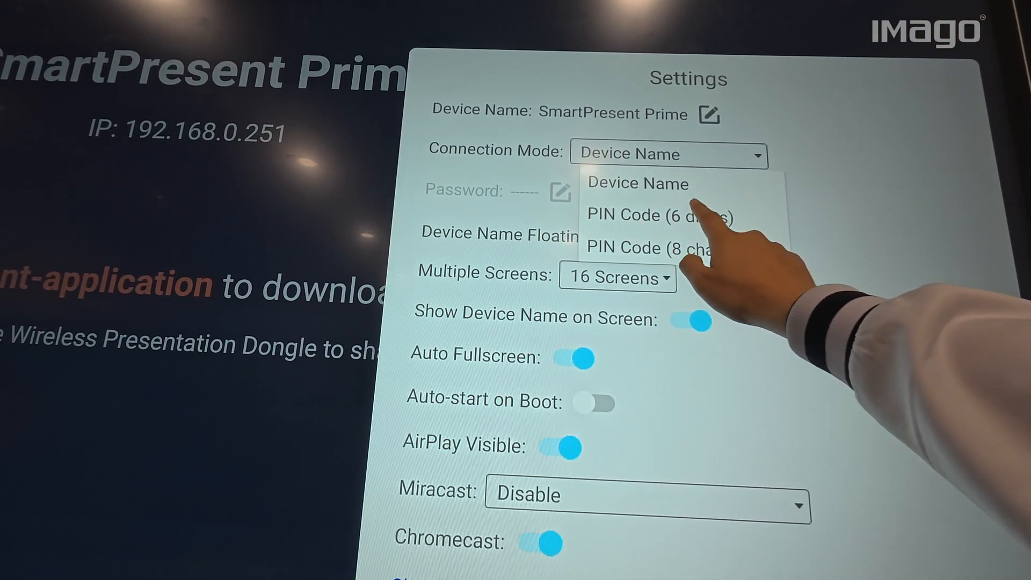
click(648, 215)
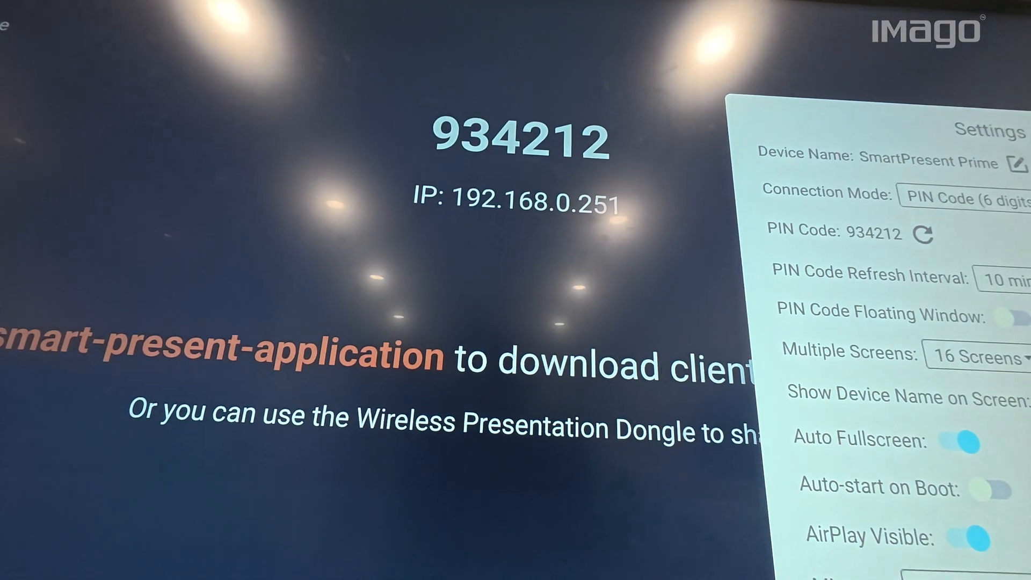
click(861, 193)
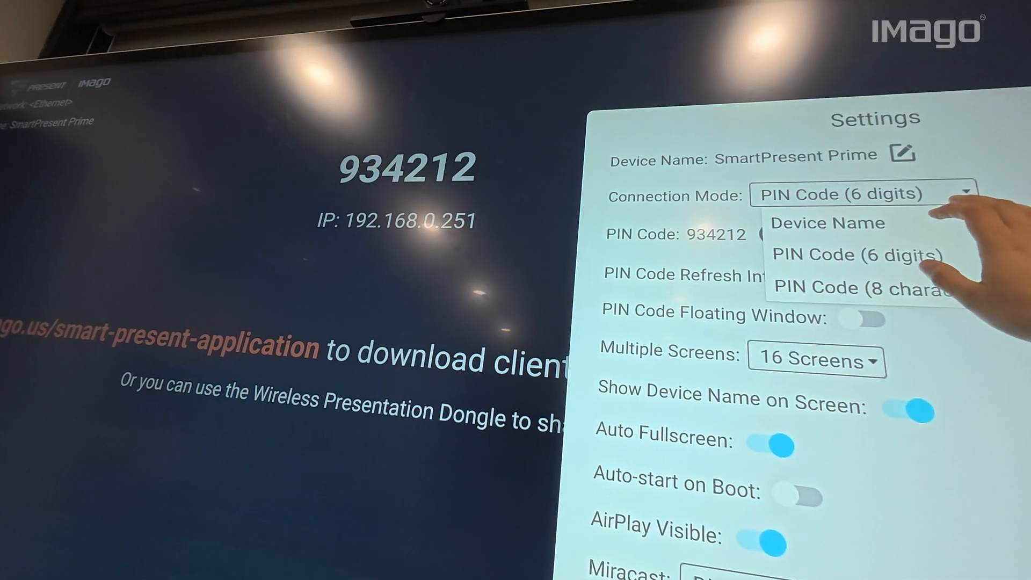
click(859, 290)
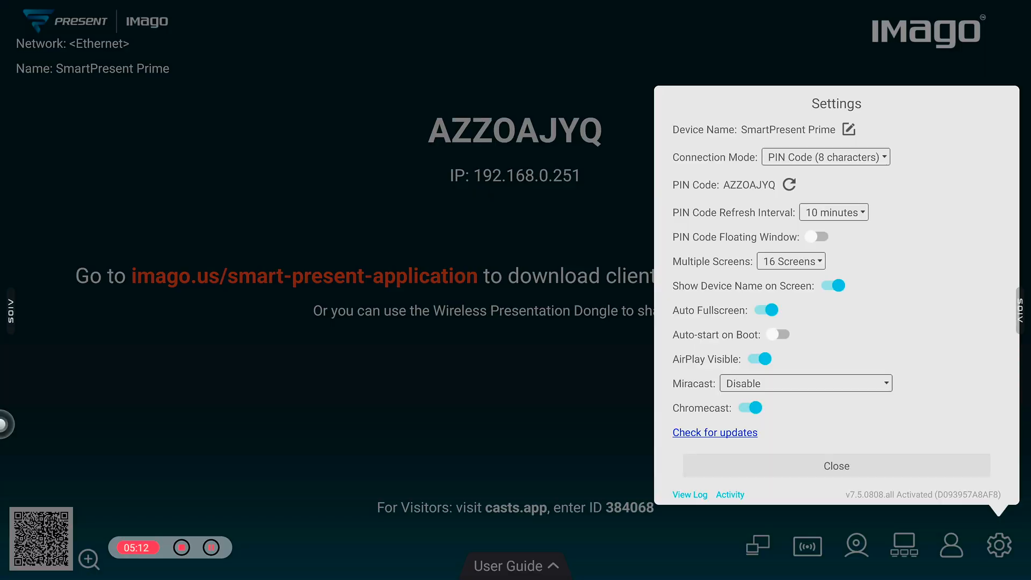
click(826, 157)
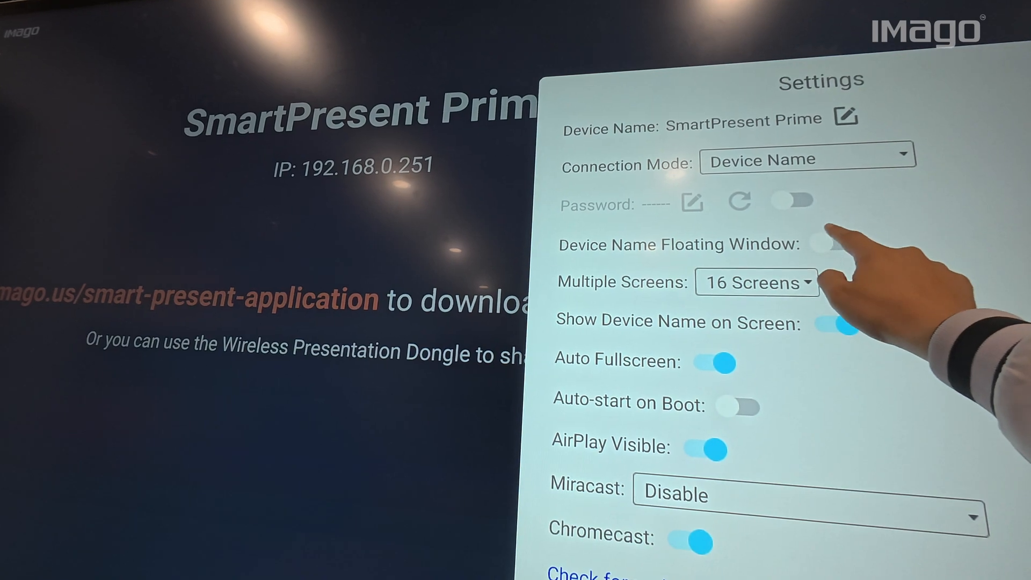
click(830, 244)
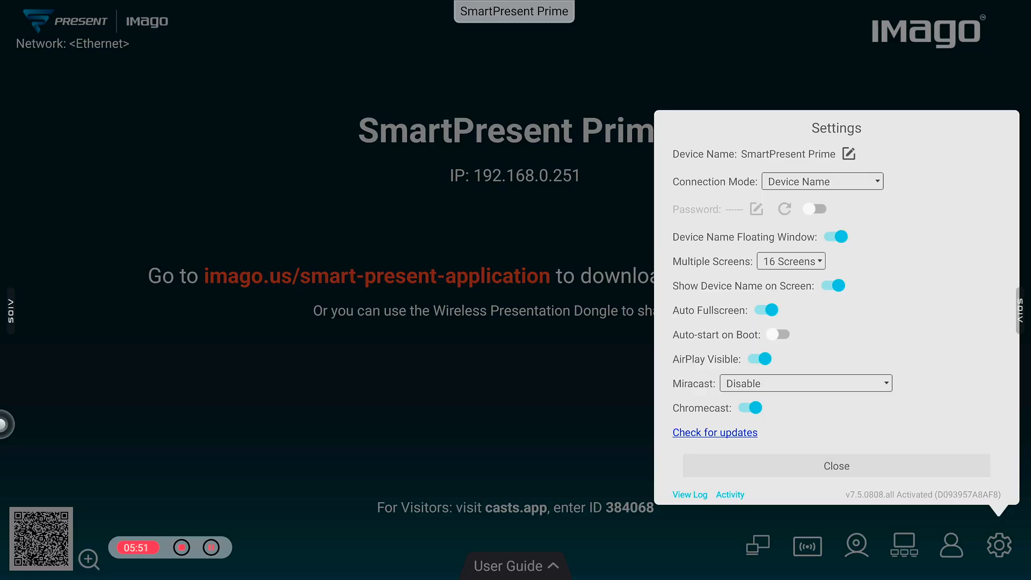
click(834, 237)
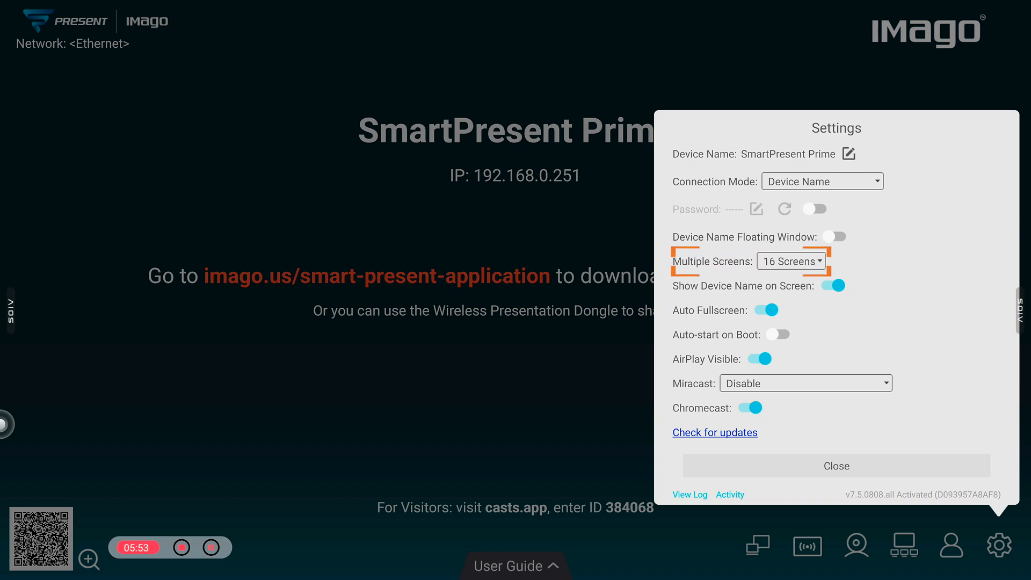
click(792, 261)
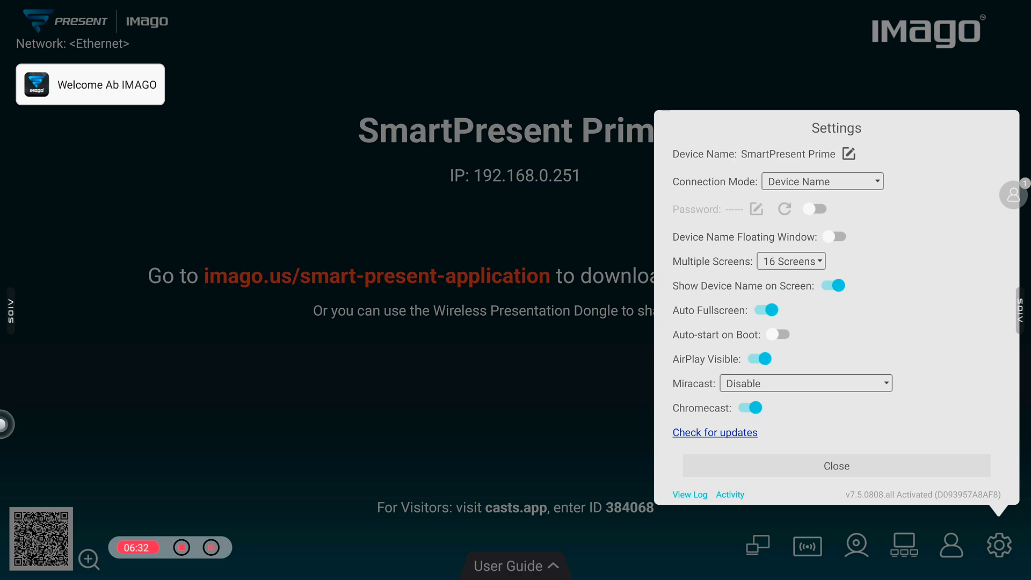
Step: Review the Auto Fullscreen, Auto-start on Boot and AirPlay toggles, then close Settings
click(835, 466)
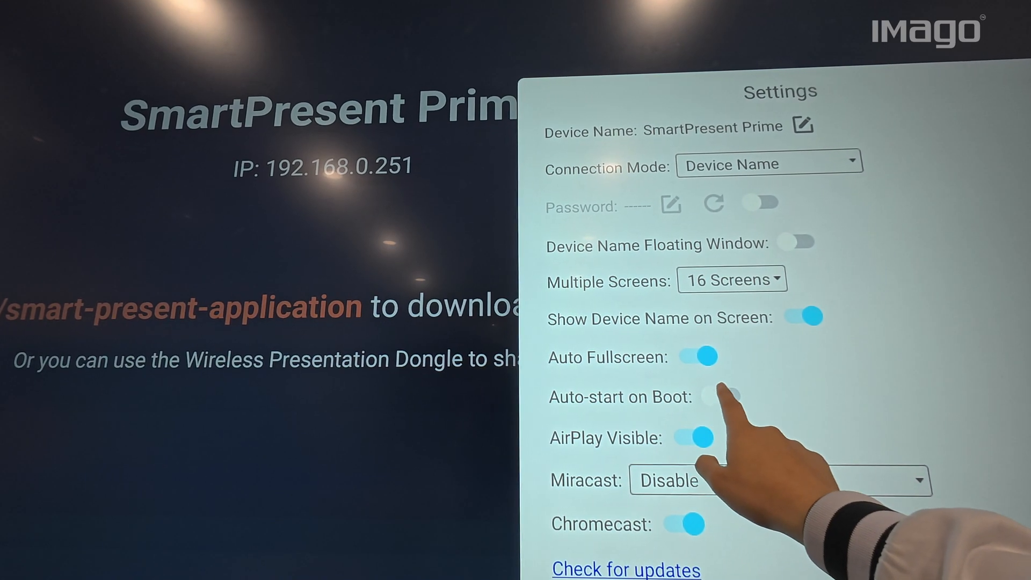
click(724, 397)
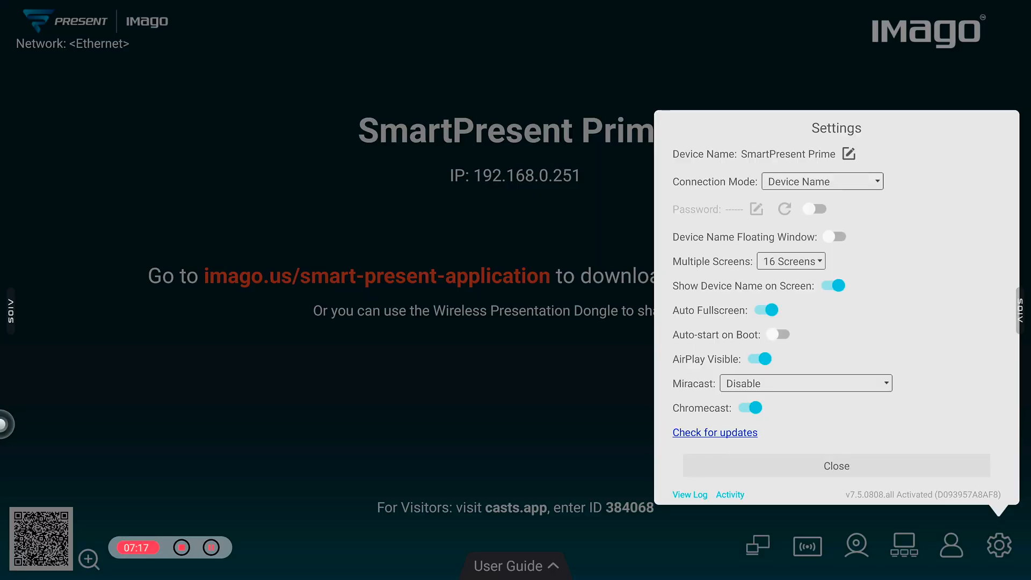
click(805, 384)
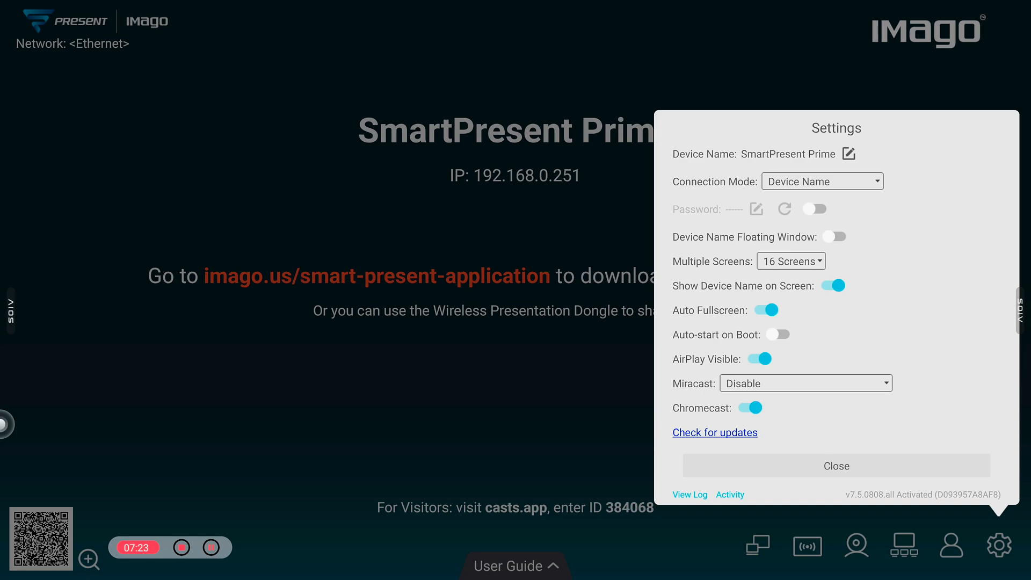
click(837, 466)
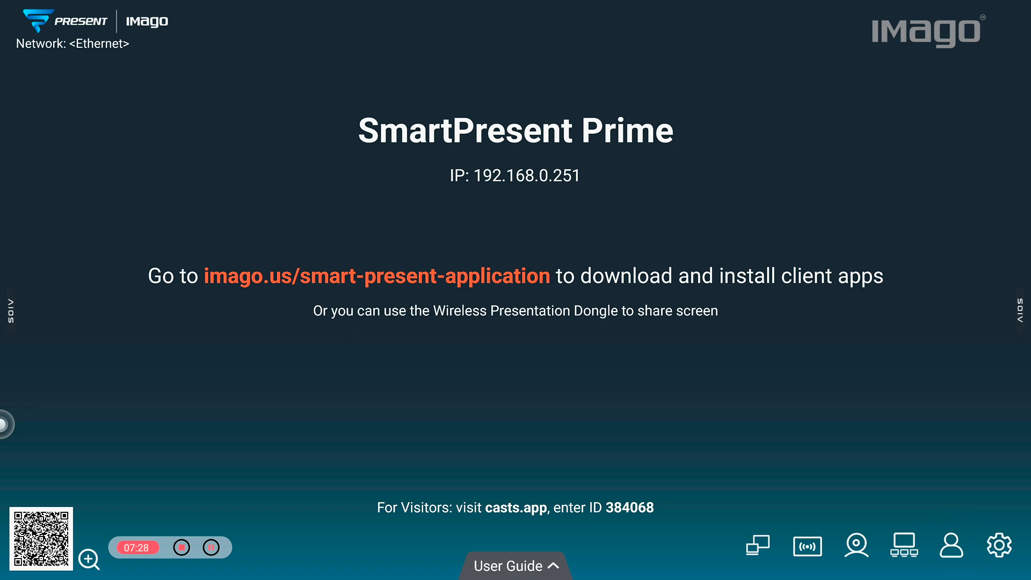
Step: Open the Moderator Control Center and check its screen or file sharing permission choices
click(951, 546)
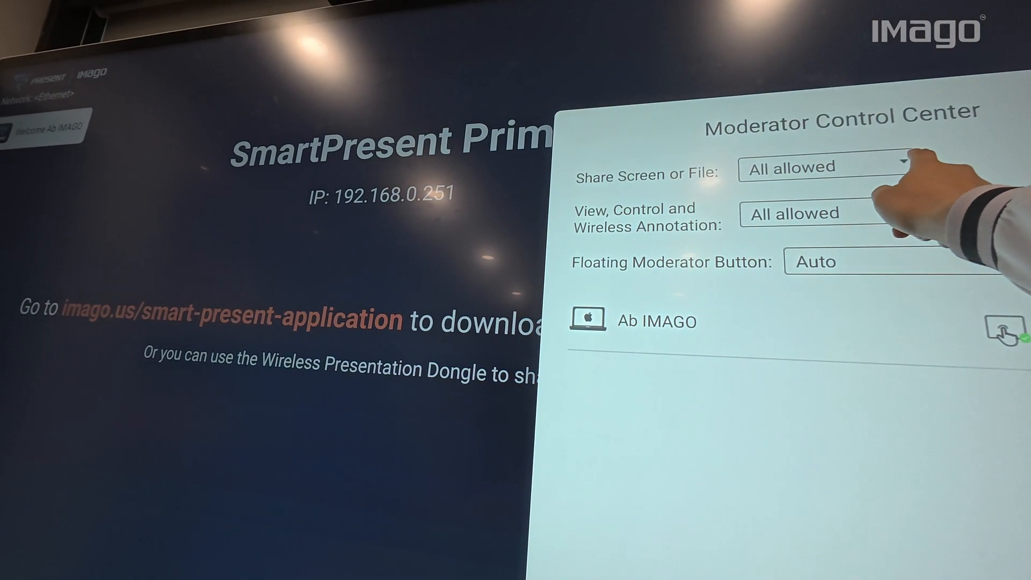
click(826, 167)
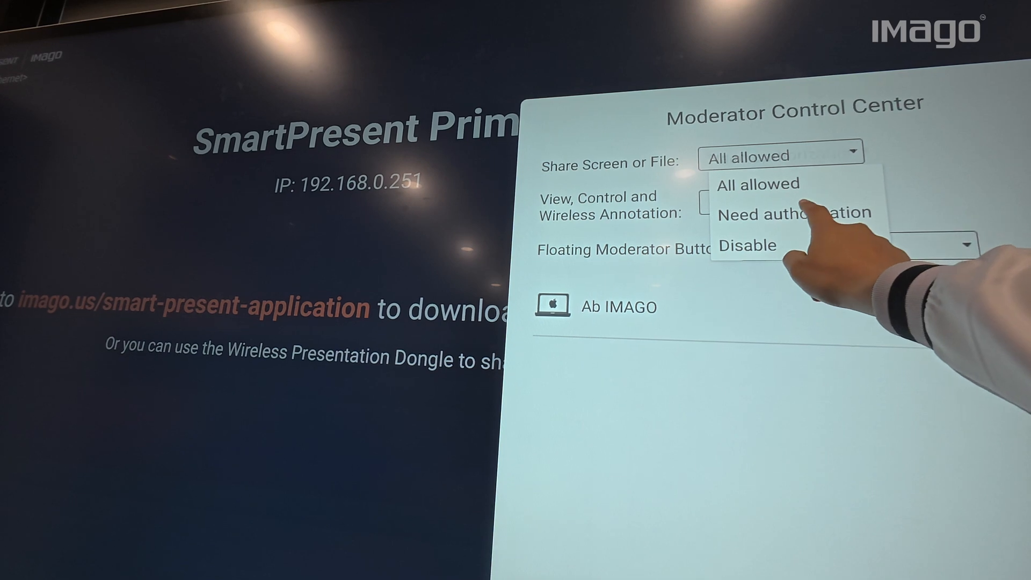
click(789, 213)
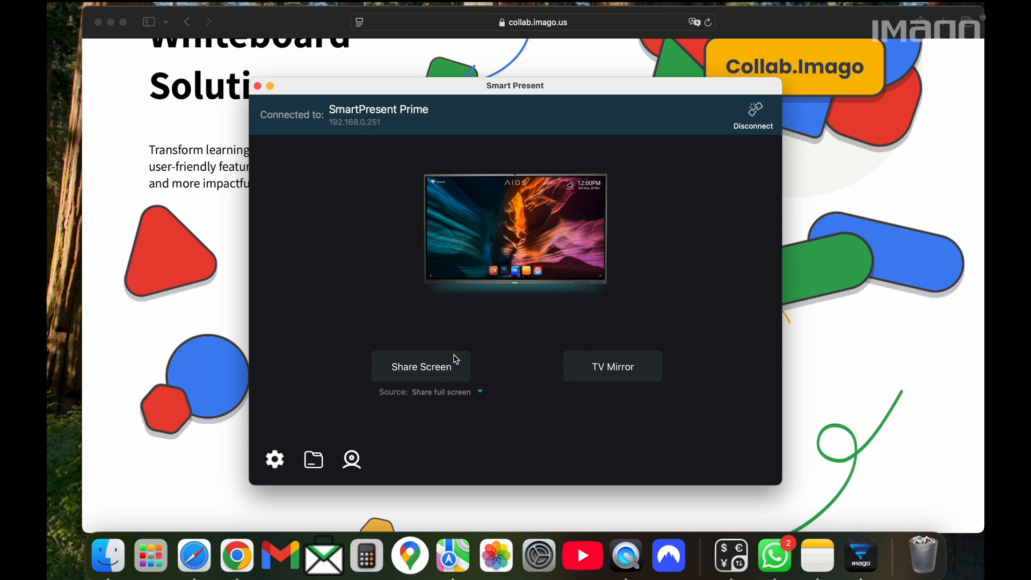
click(422, 366)
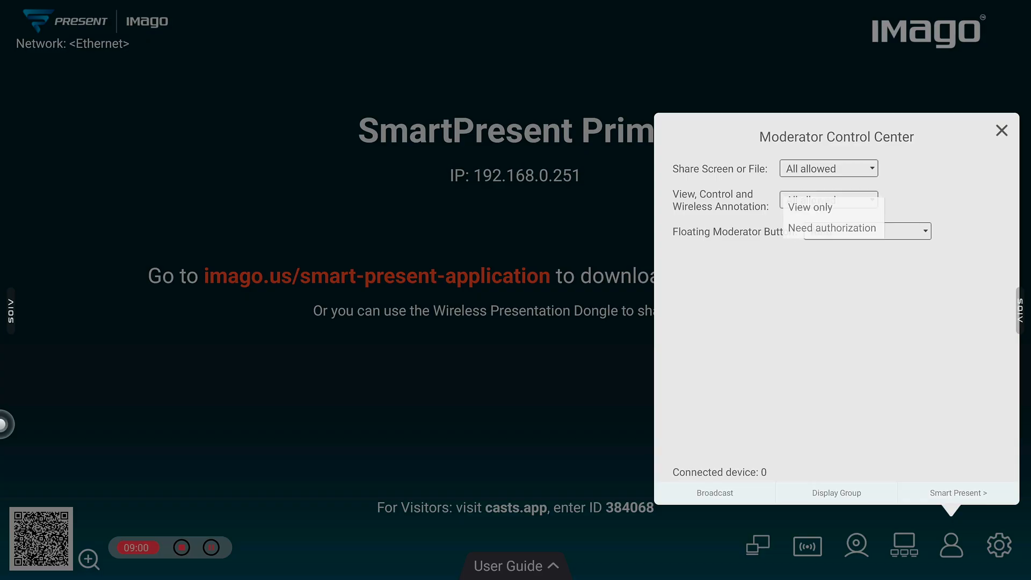
Step: Connect the Mac laptop to SmartPresent Prime so it appears in the Moderator Control Center
click(827, 199)
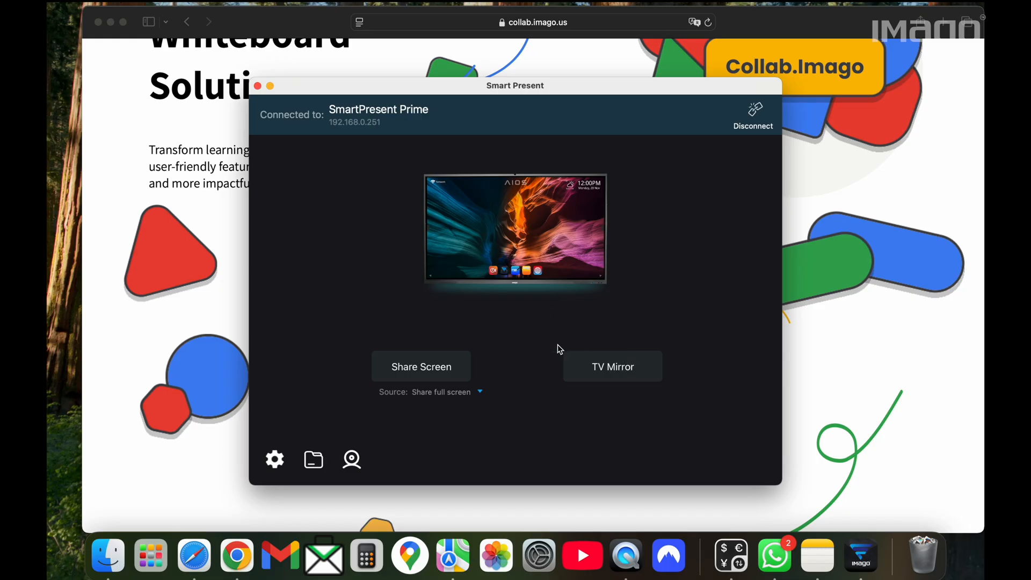
mouse_move(618, 367)
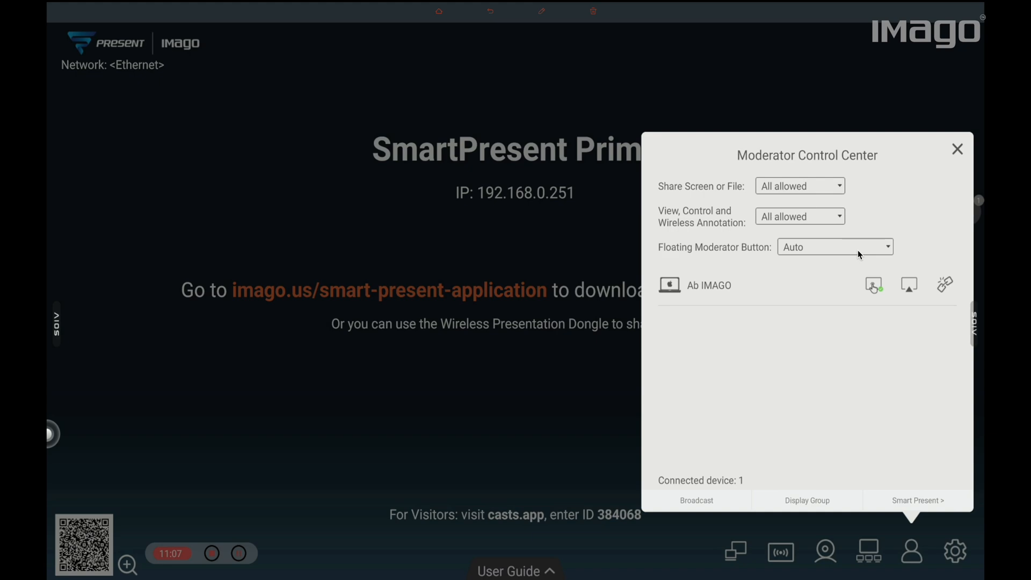
mouse_move(797, 220)
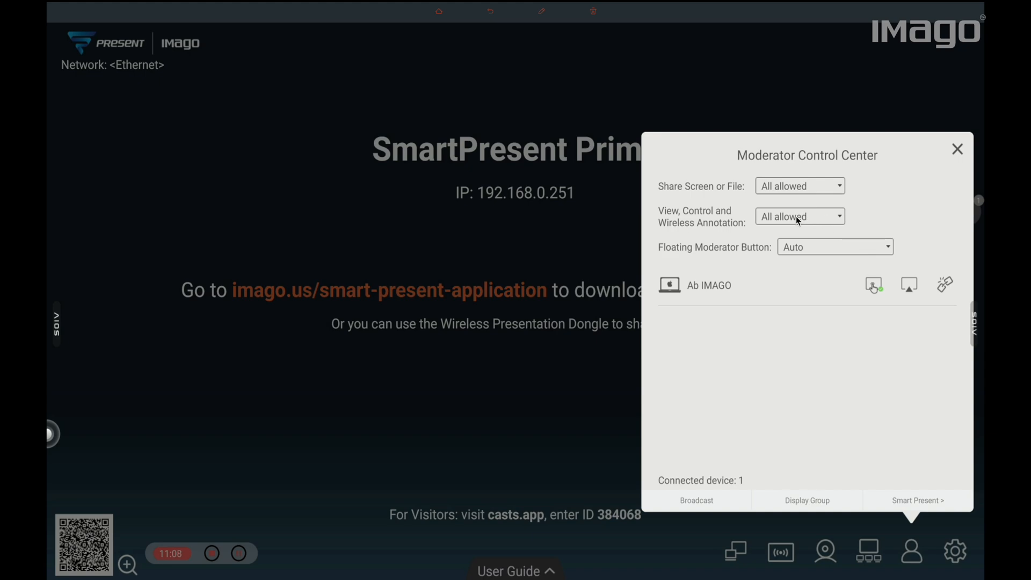
click(800, 217)
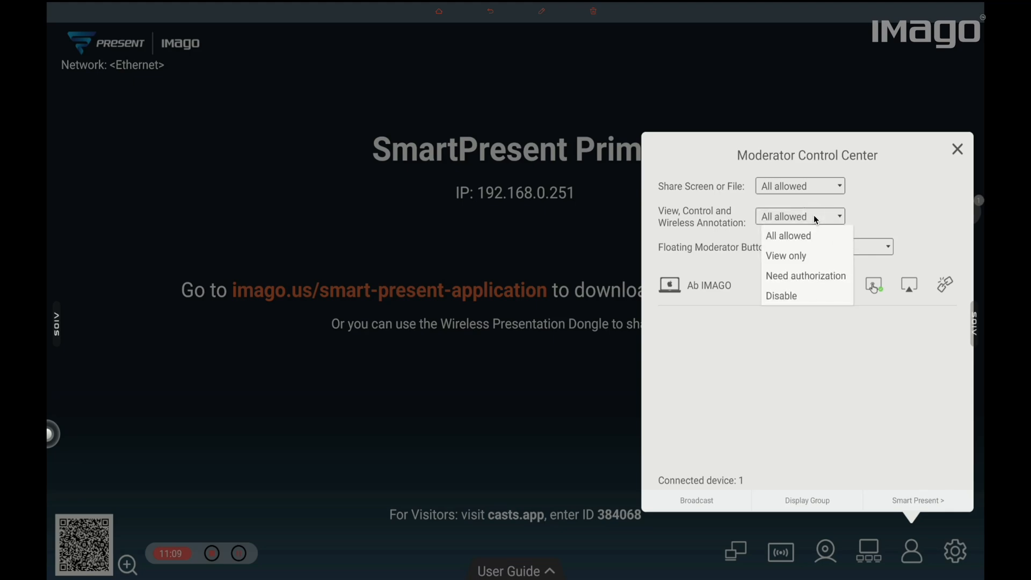
mouse_move(787, 262)
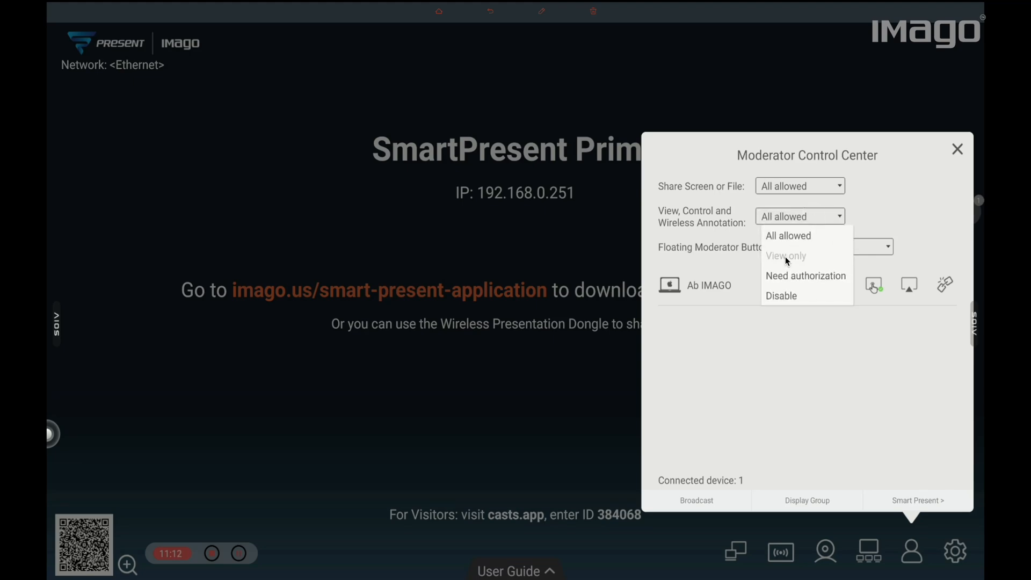
click(786, 255)
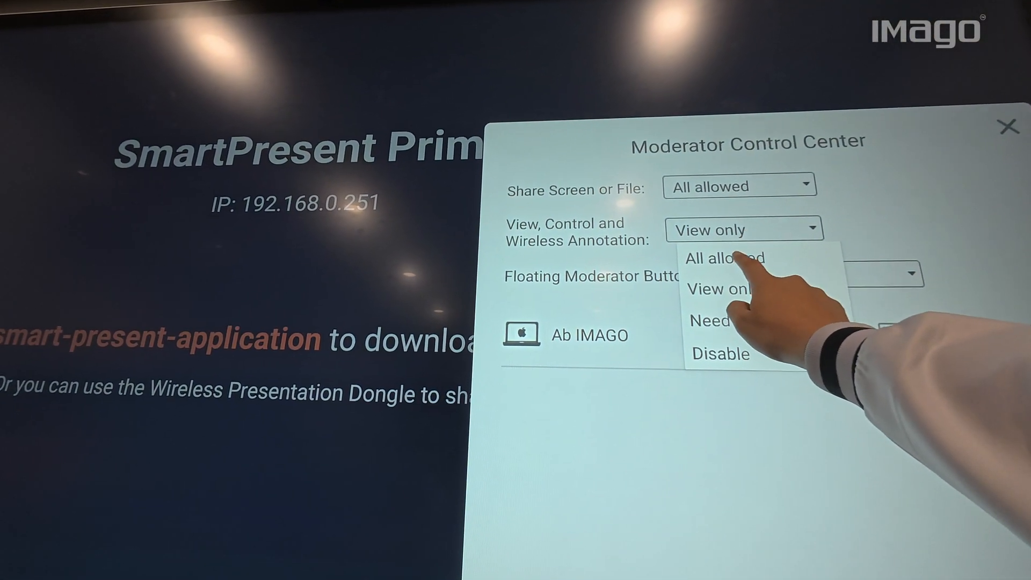
click(724, 257)
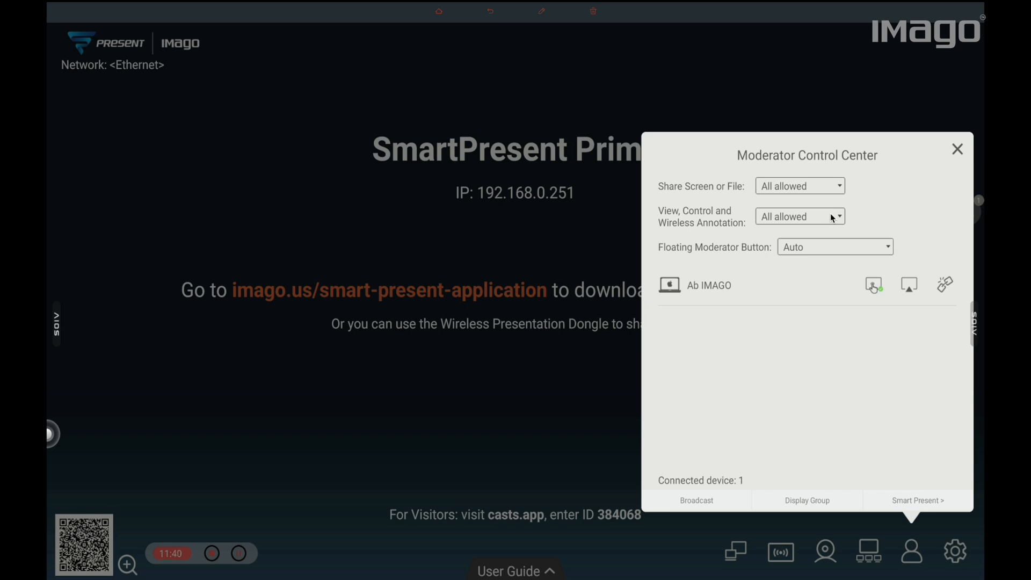
click(800, 217)
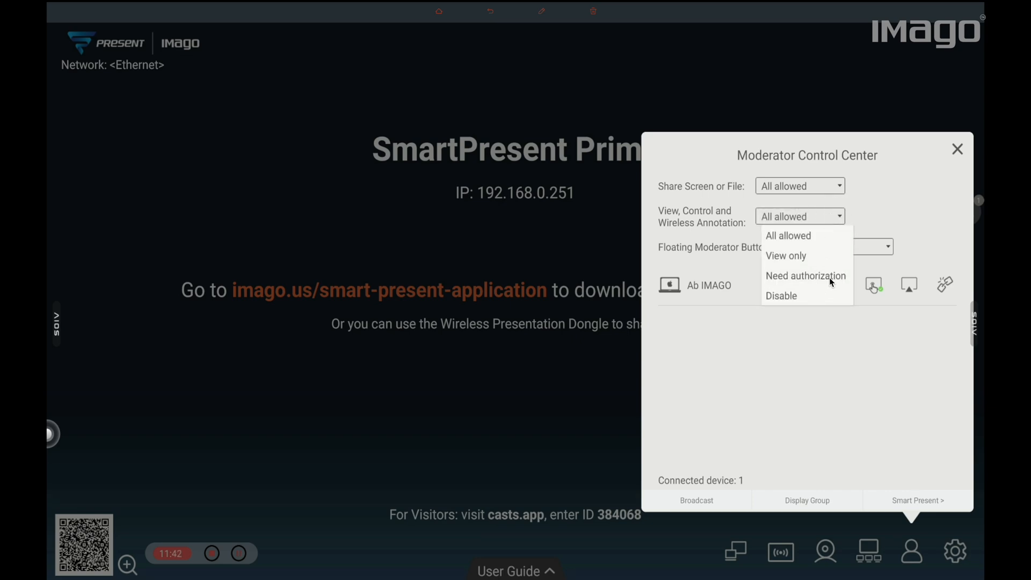
mouse_move(911, 243)
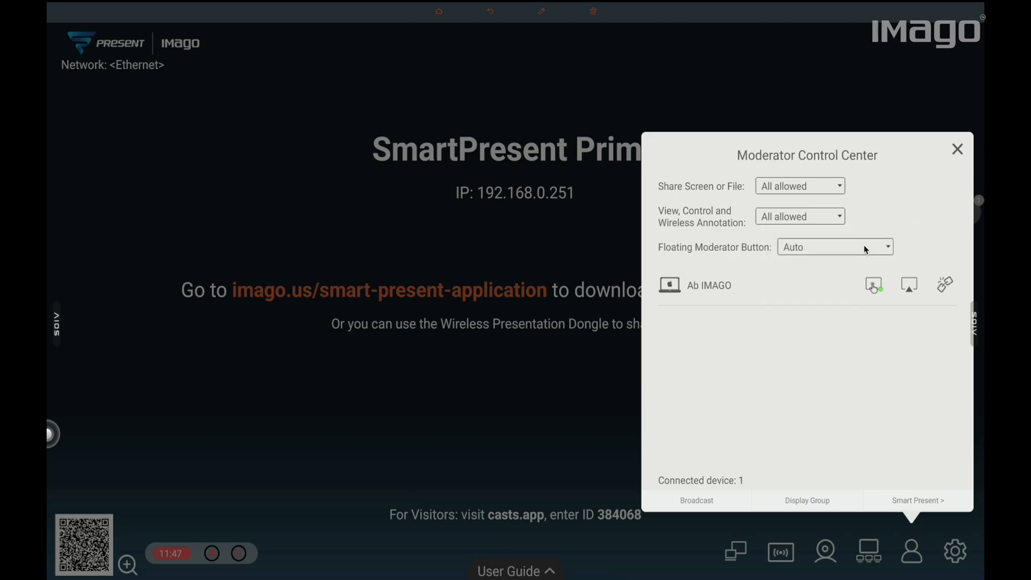
click(834, 247)
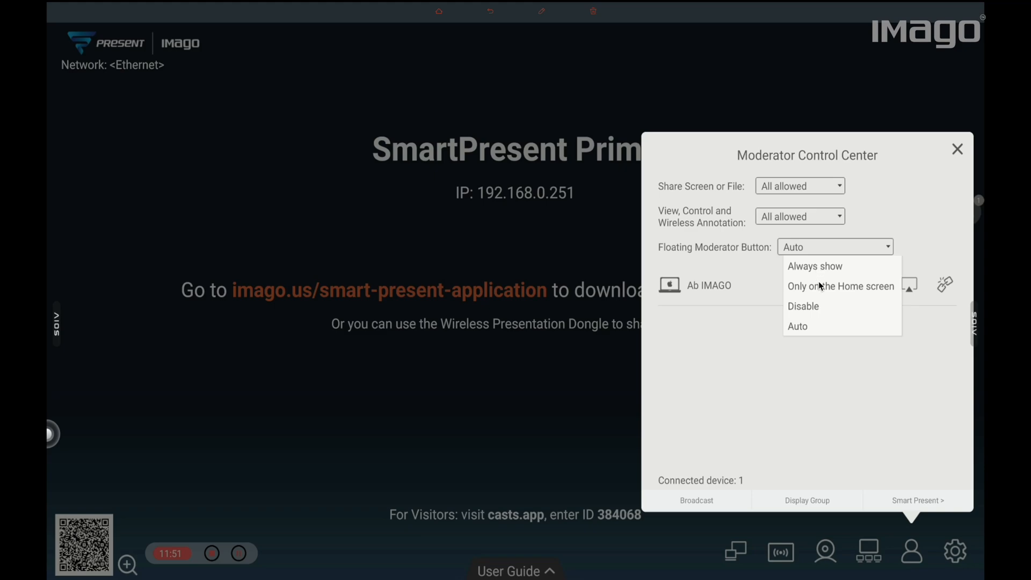
mouse_move(870, 182)
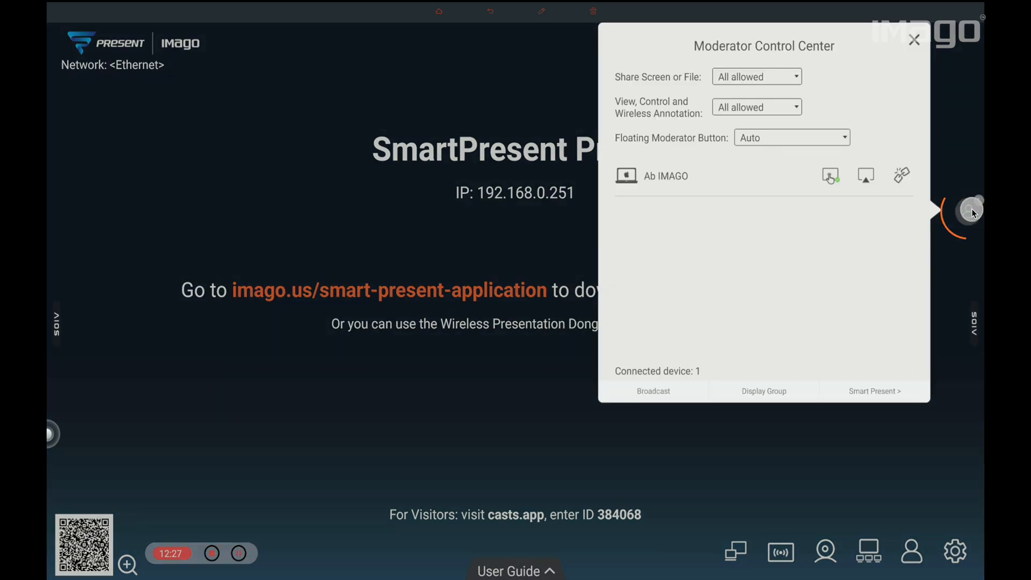
click(914, 39)
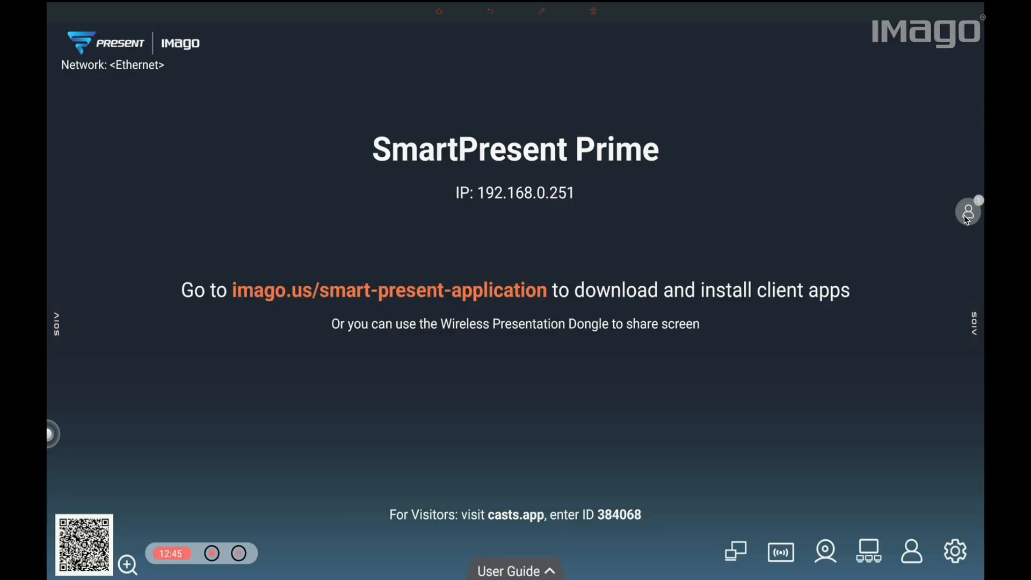
click(912, 551)
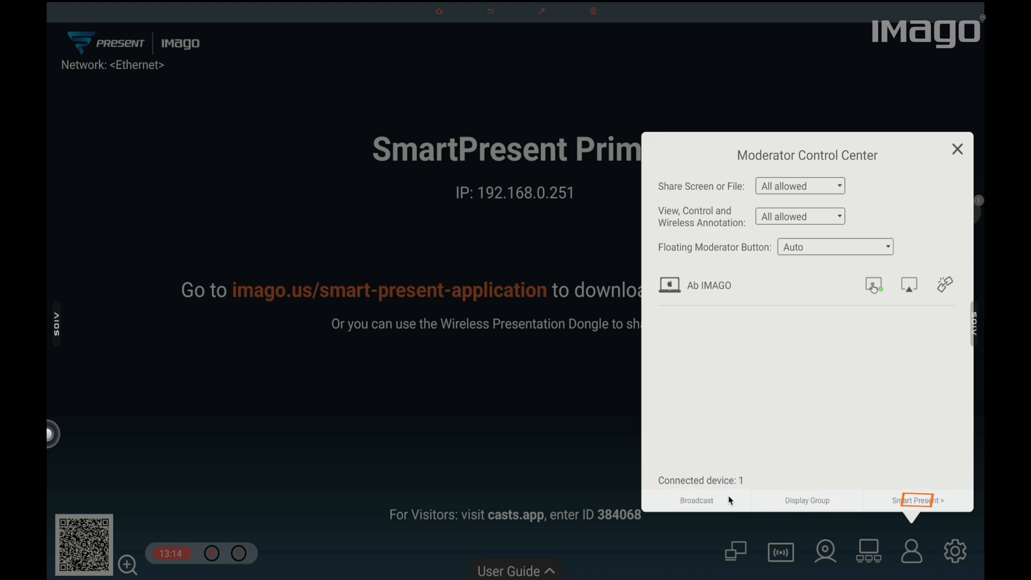
Step: Open Local Broadcast and select the connected Ab IMAGO device for broadcasting
click(696, 500)
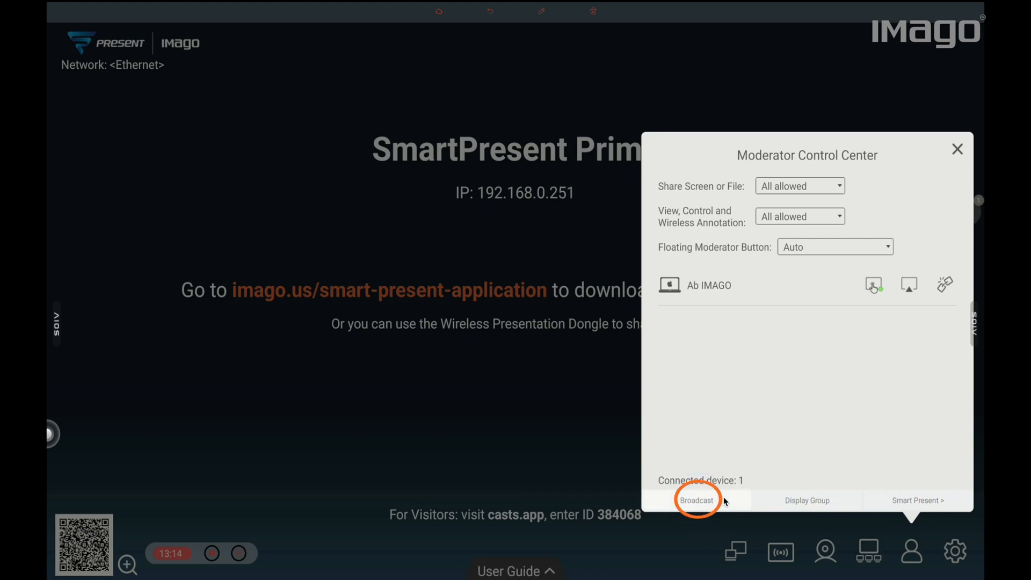
click(696, 500)
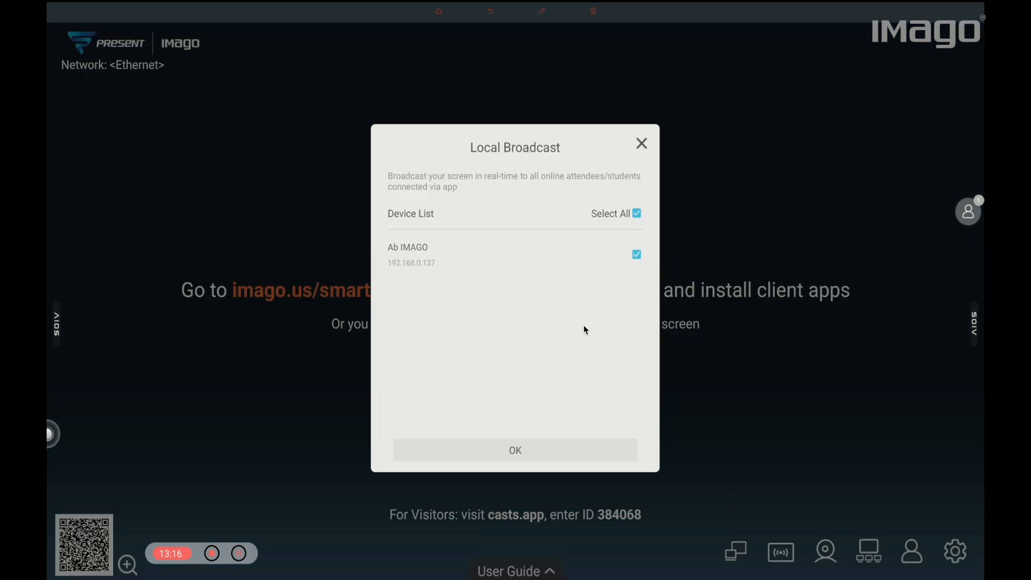
mouse_move(572, 191)
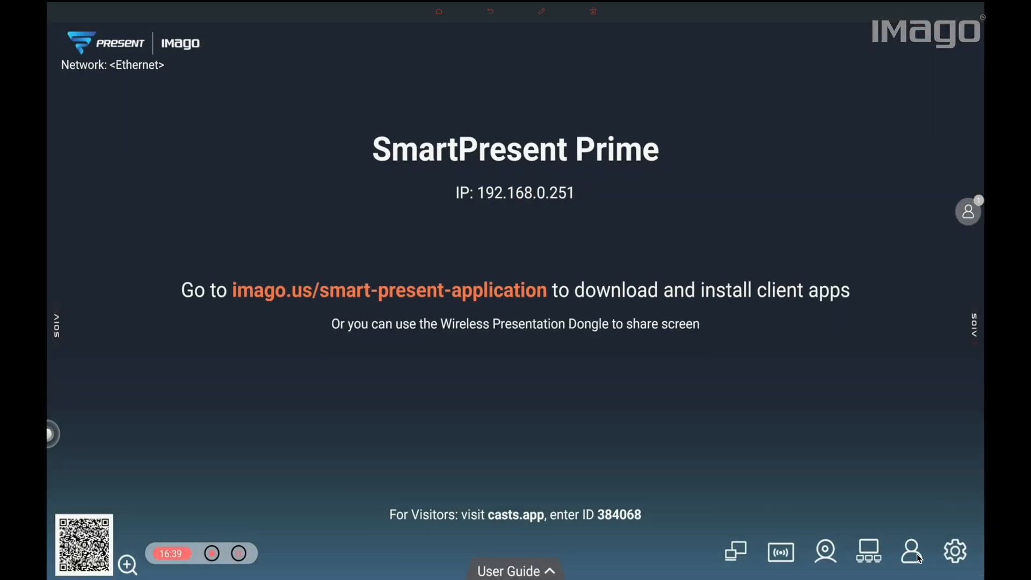
Step: Open Display Group Settings and expand the Duplicate Displays choices (Enable, client-only, Disable)
click(868, 551)
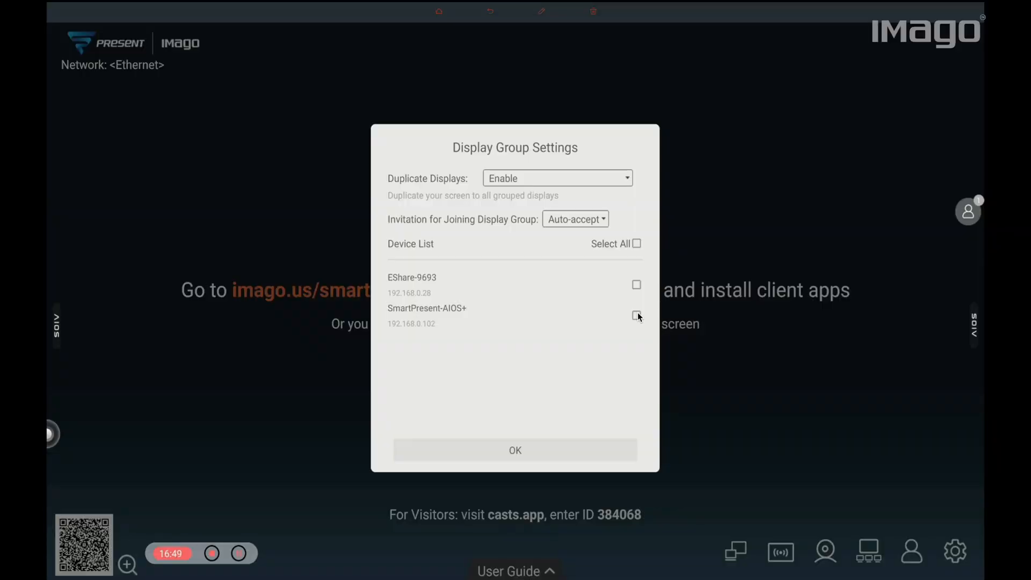
click(636, 316)
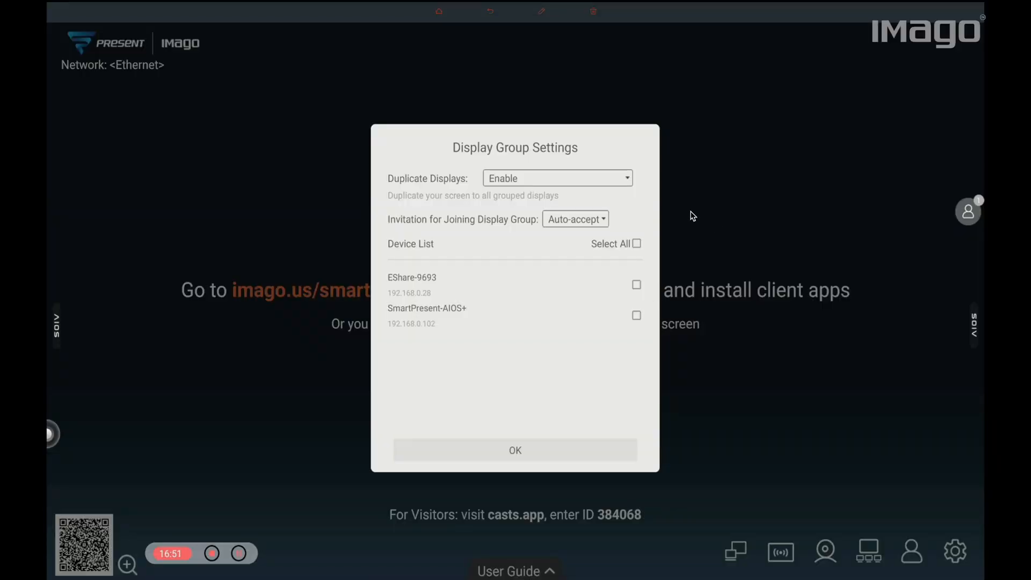
click(557, 179)
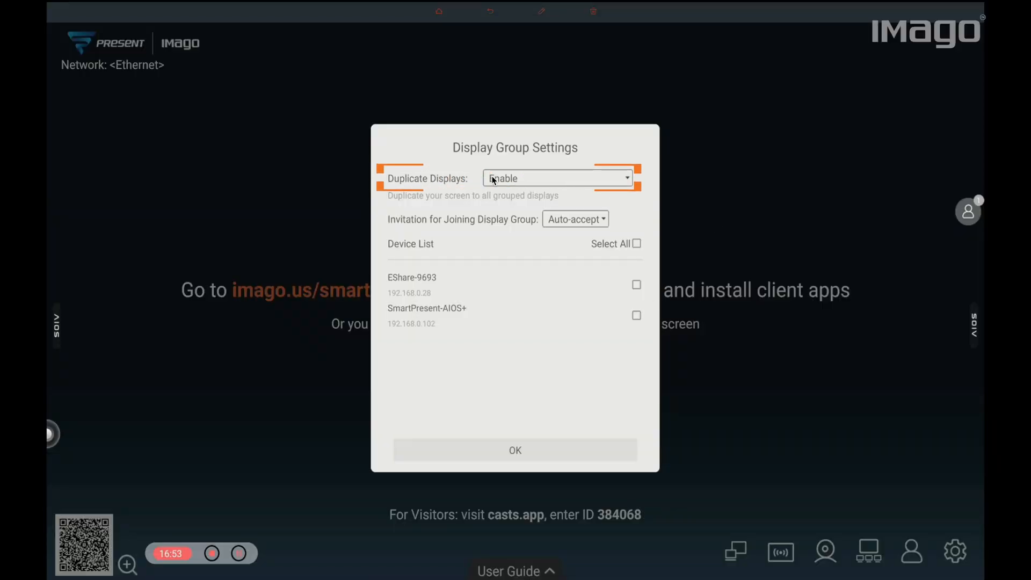
click(556, 178)
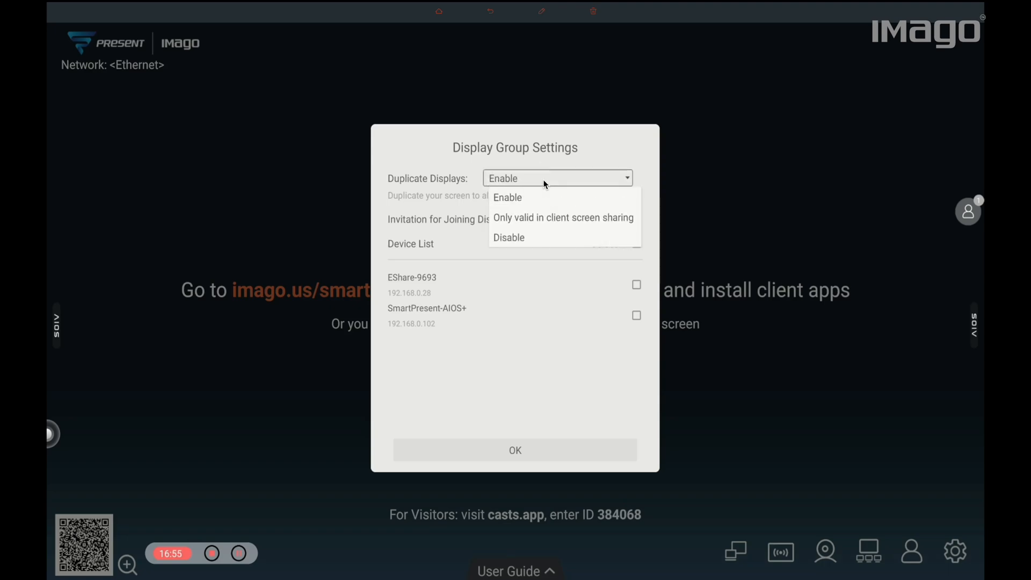
mouse_move(562, 218)
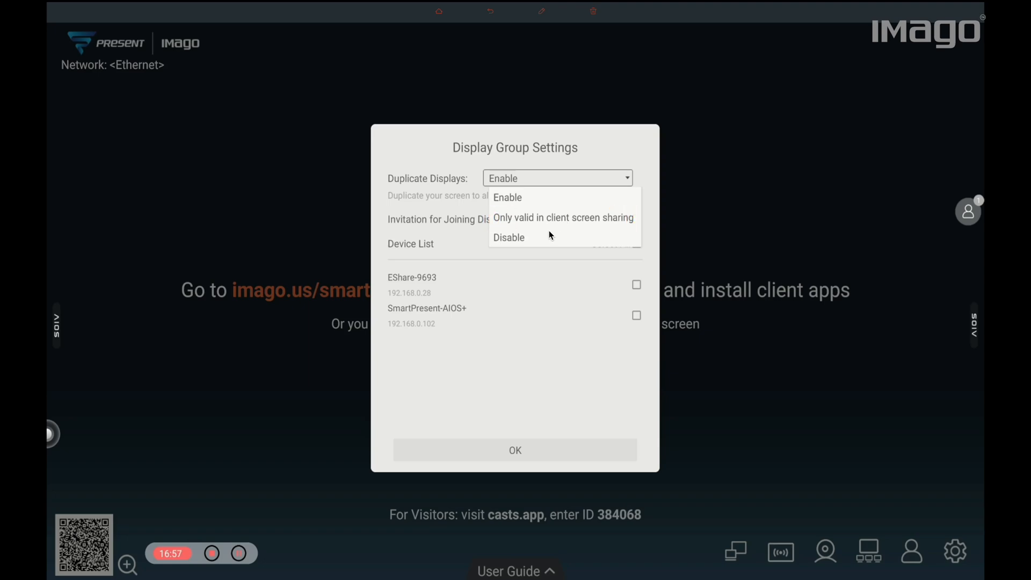
mouse_move(553, 271)
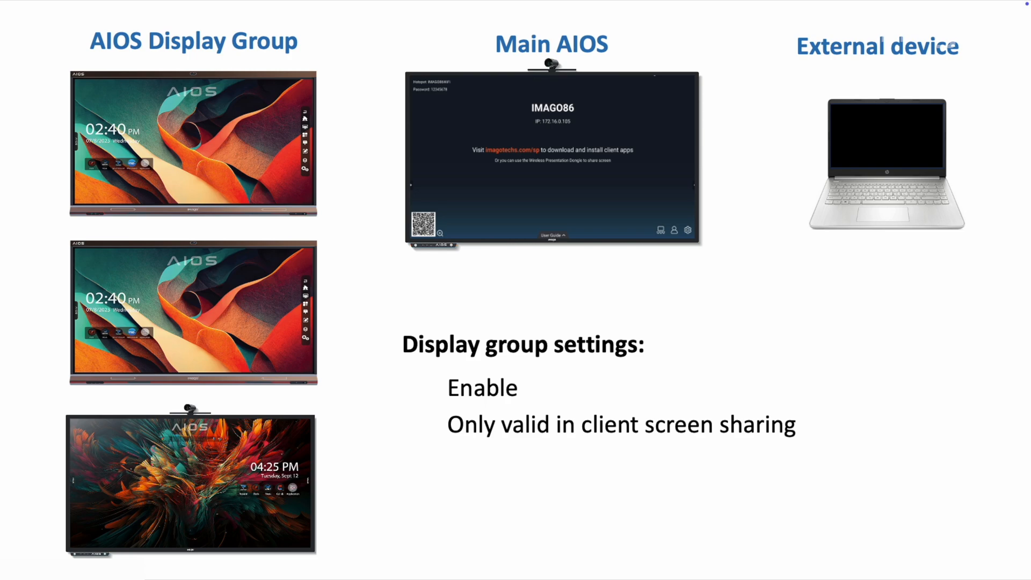
click(483, 387)
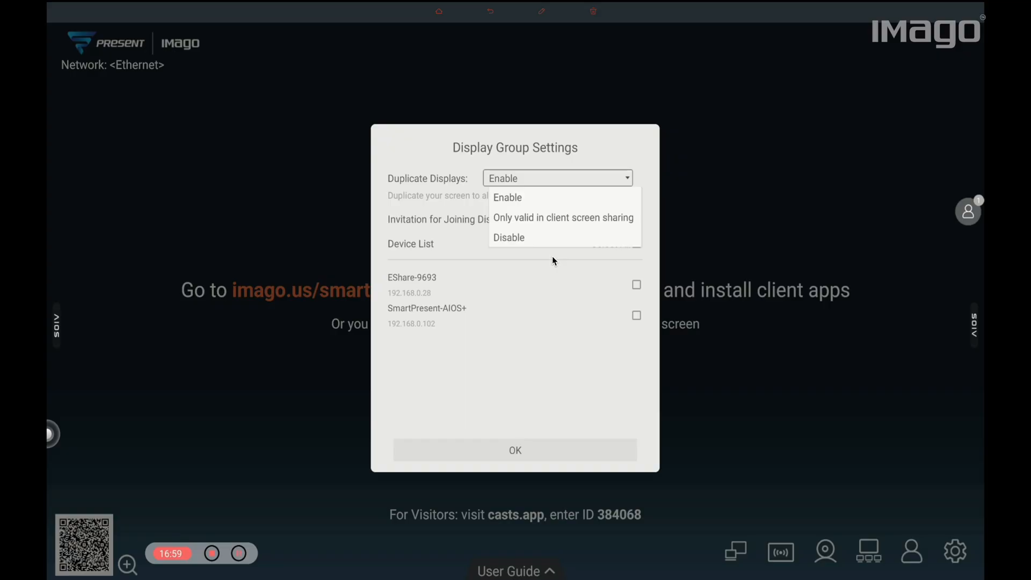
Step: Keep Duplicate Displays on Enable and invitations on Auto-accept, then close Display Group Settings
click(508, 197)
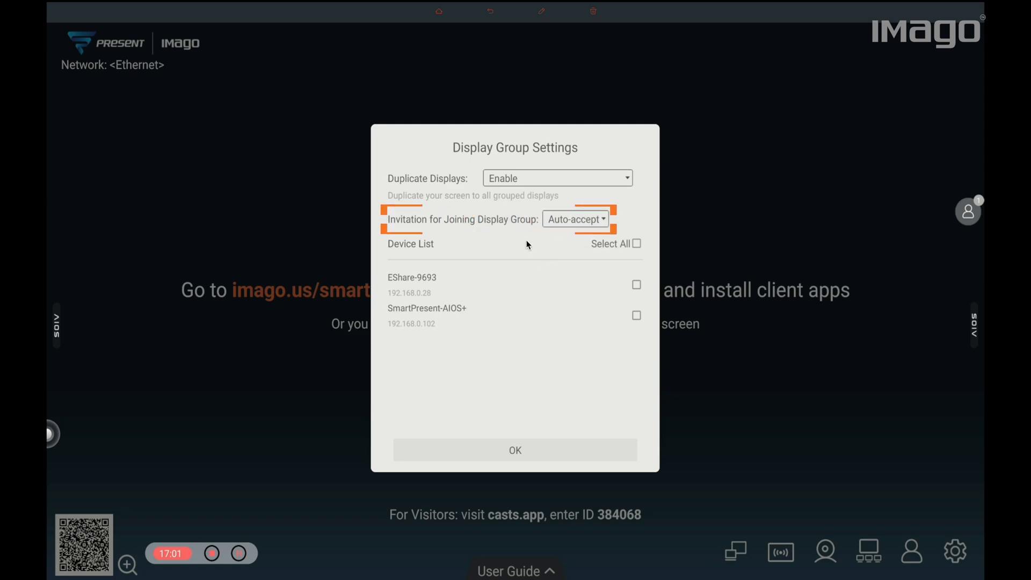
click(575, 220)
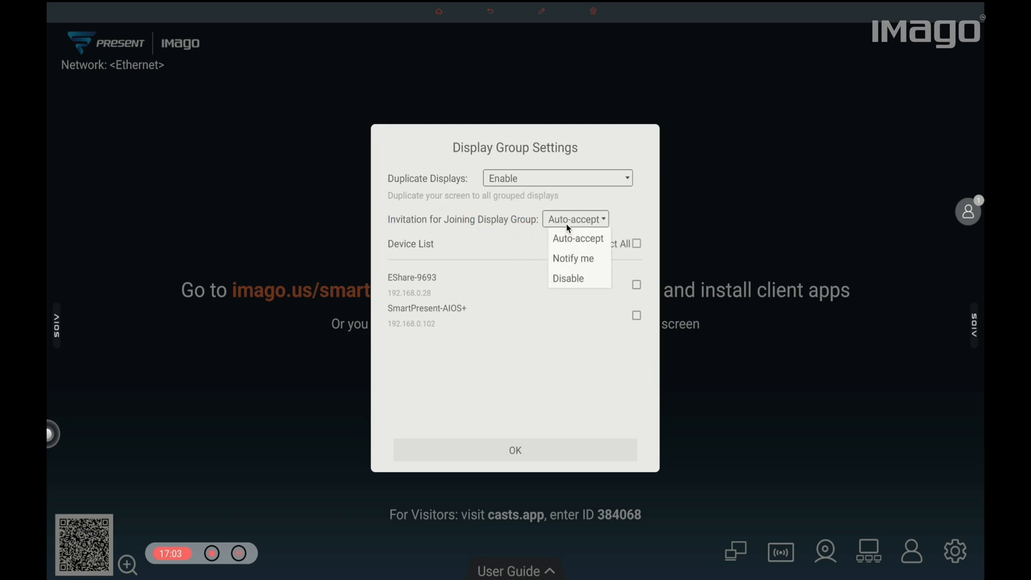
mouse_move(580, 262)
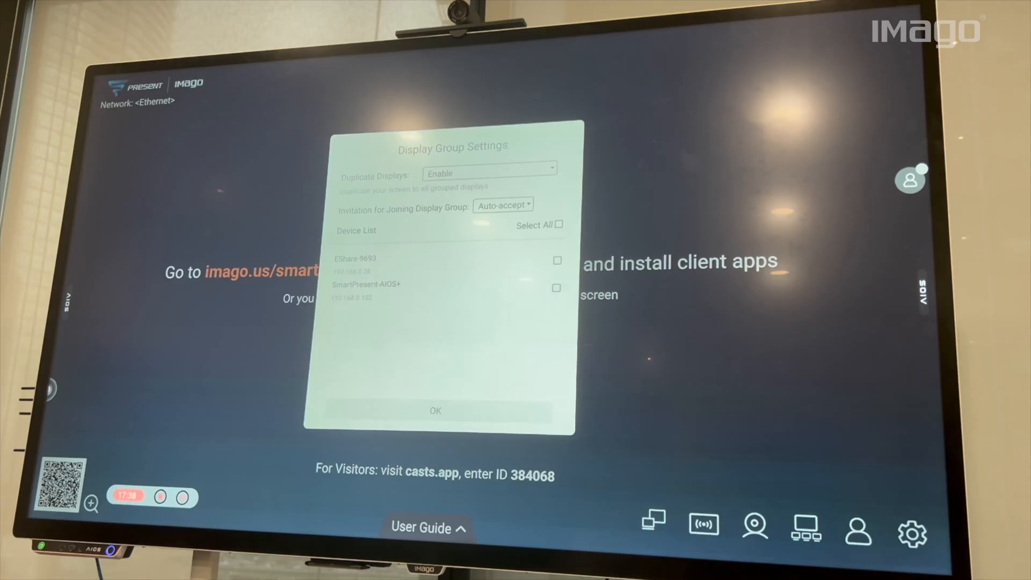
click(434, 411)
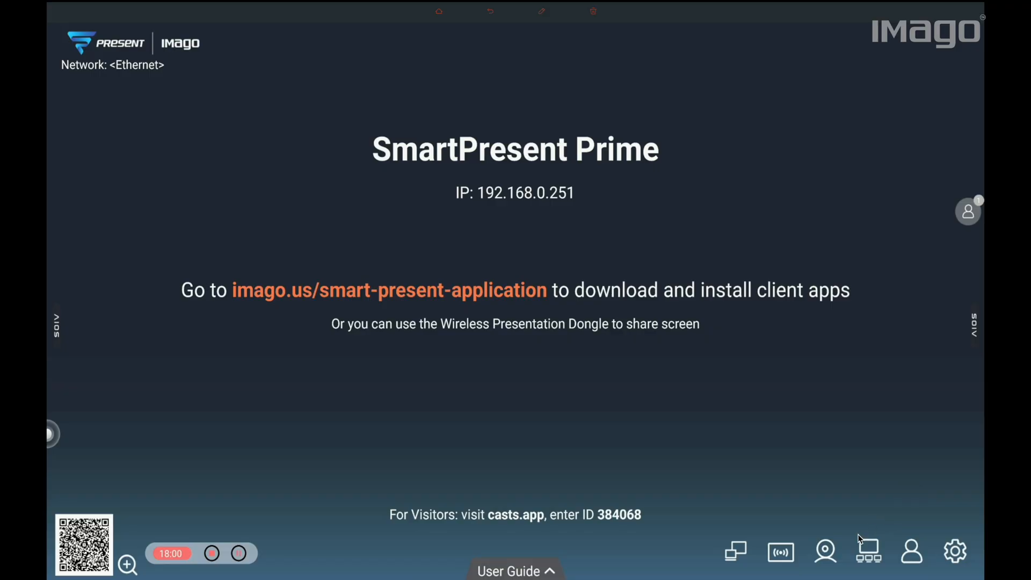
click(868, 551)
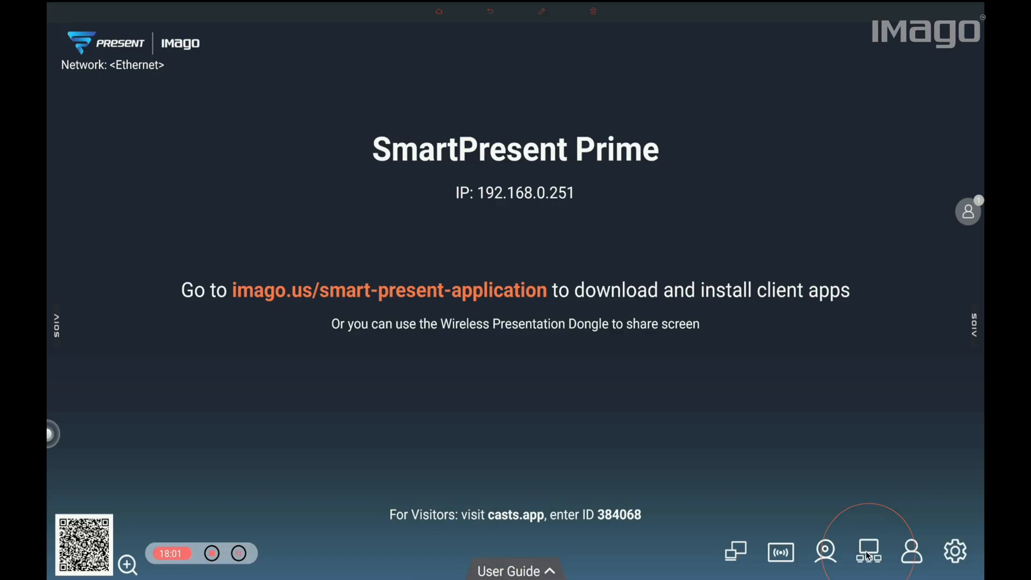
click(868, 552)
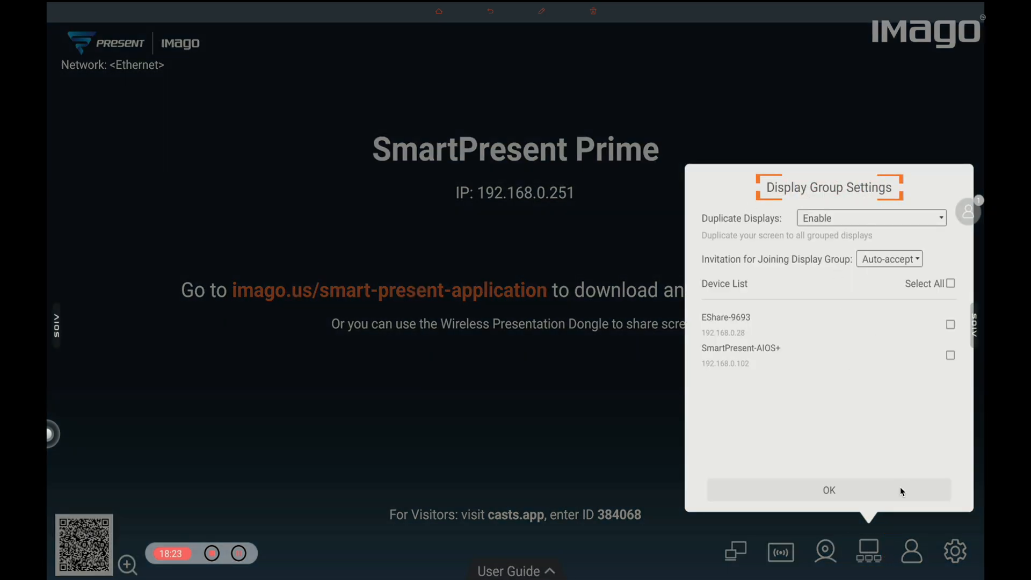
click(911, 551)
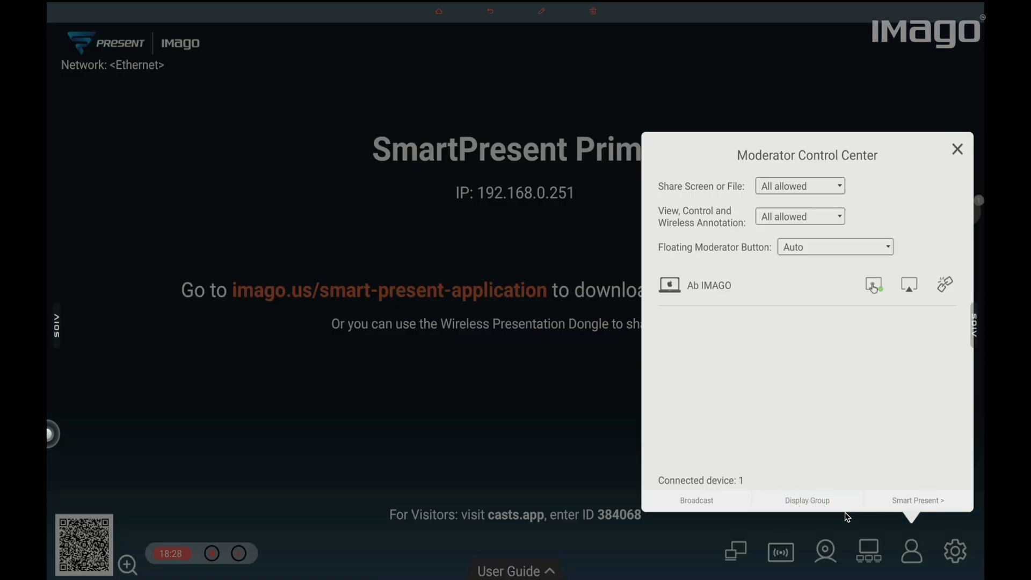
click(807, 500)
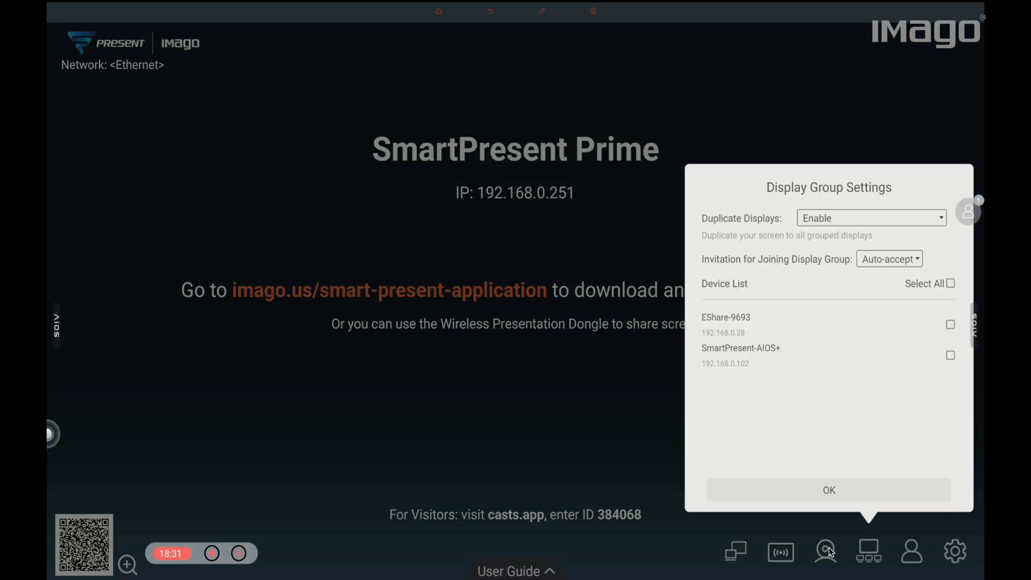
click(826, 551)
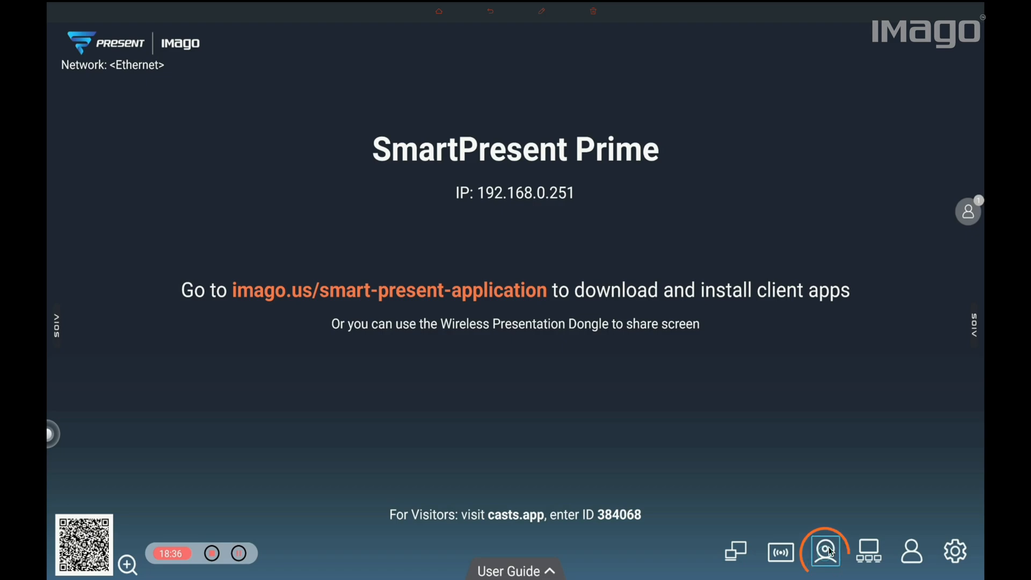
Step: Enable BYOM on the board and turn on BYOM in the Mac Smart Present client
click(826, 552)
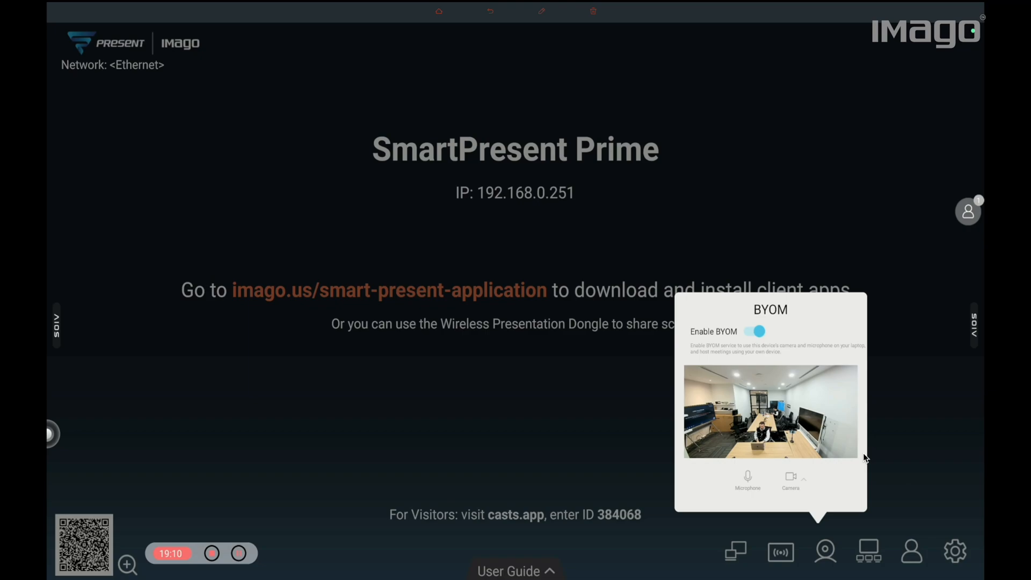
mouse_move(864, 241)
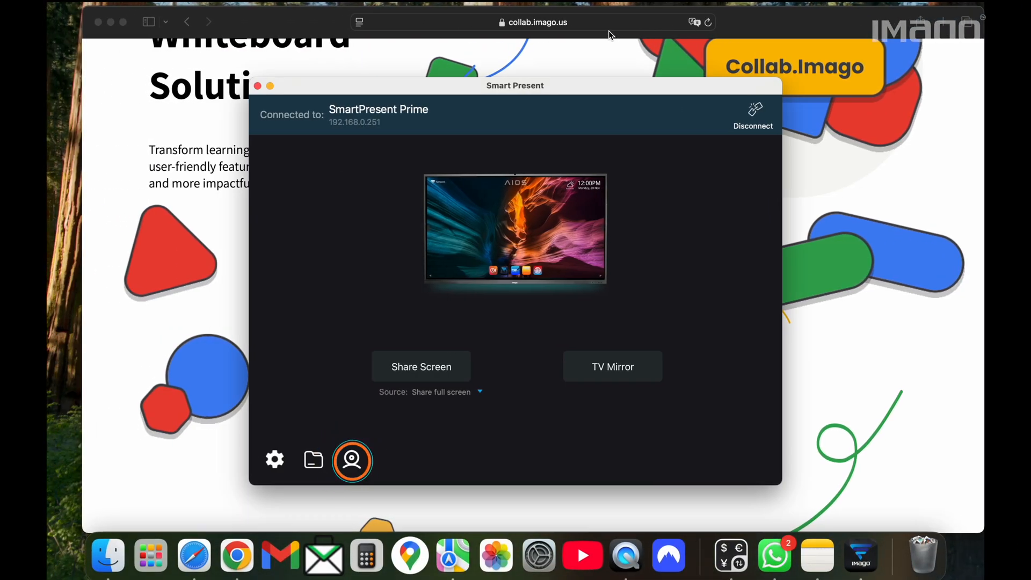
click(533, 22)
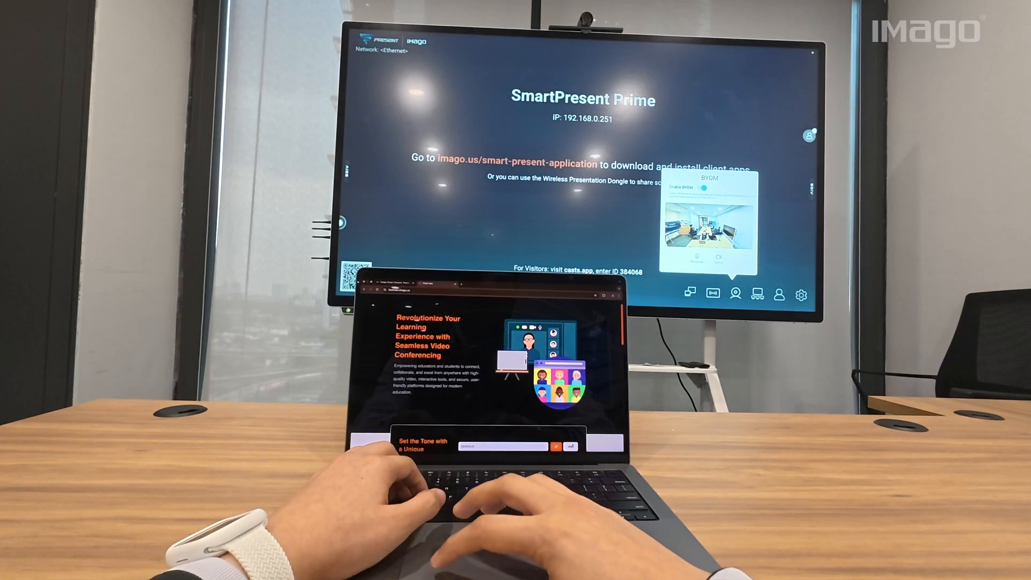
click(614, 518)
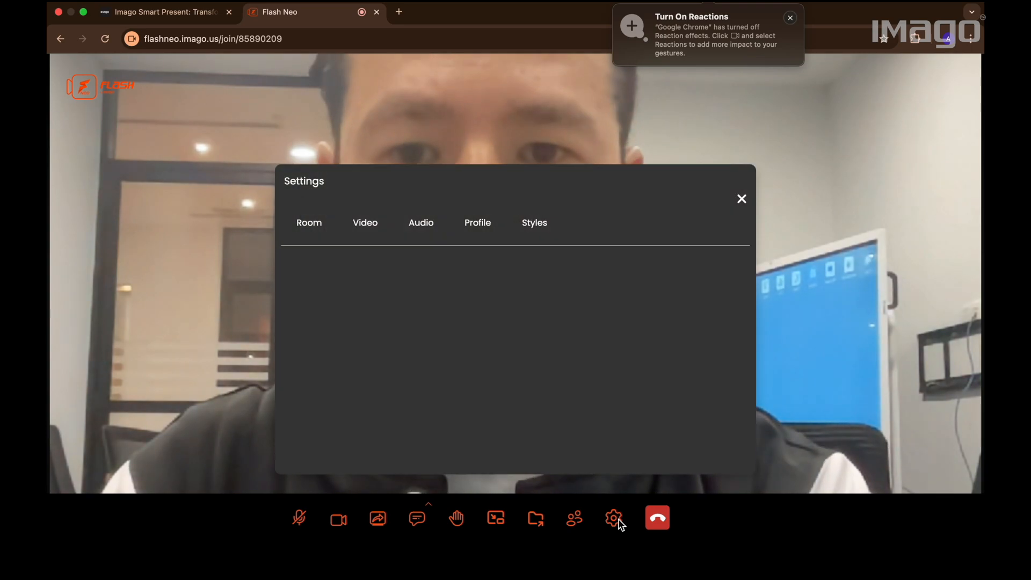
click(365, 222)
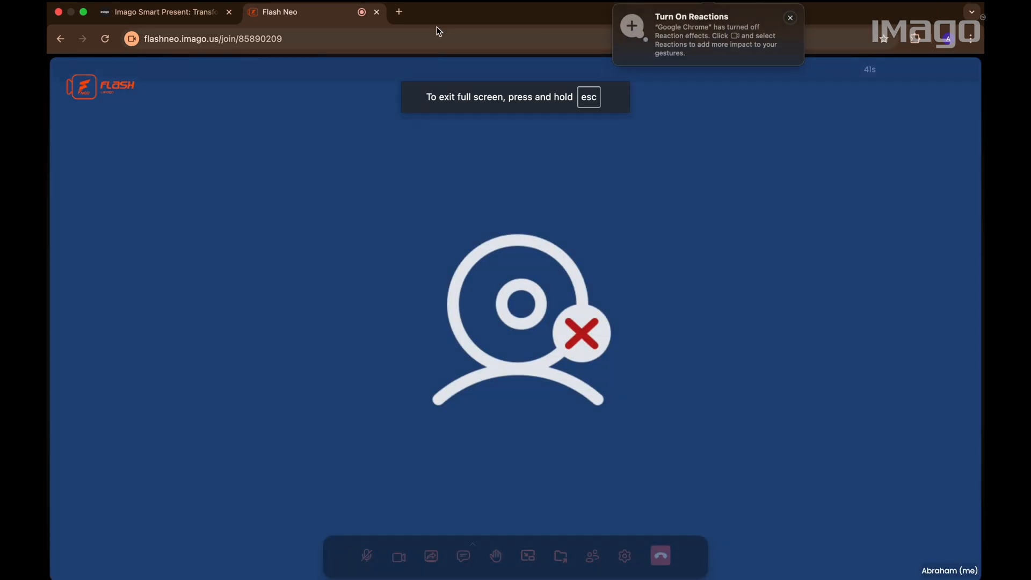
click(376, 12)
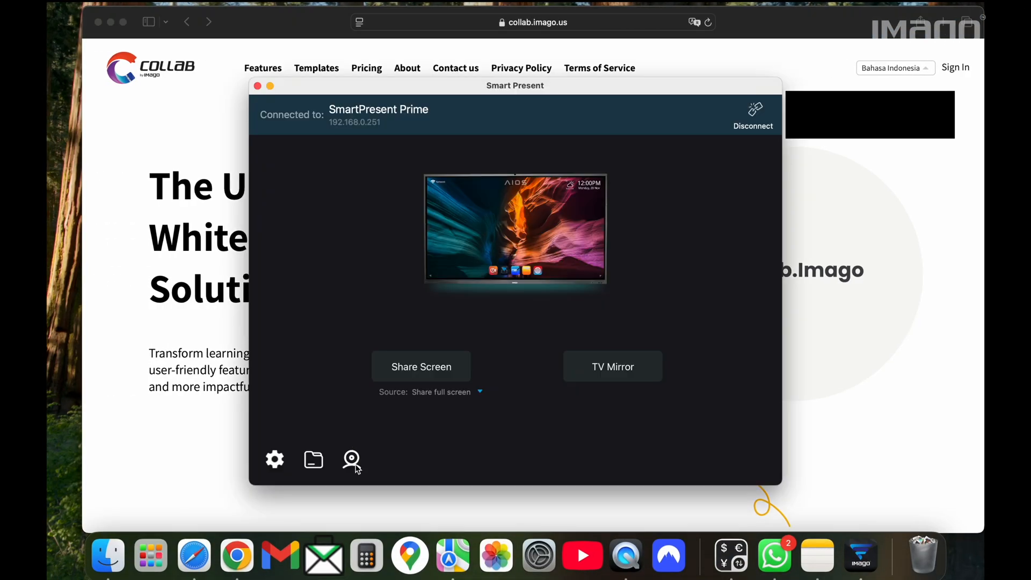
click(352, 460)
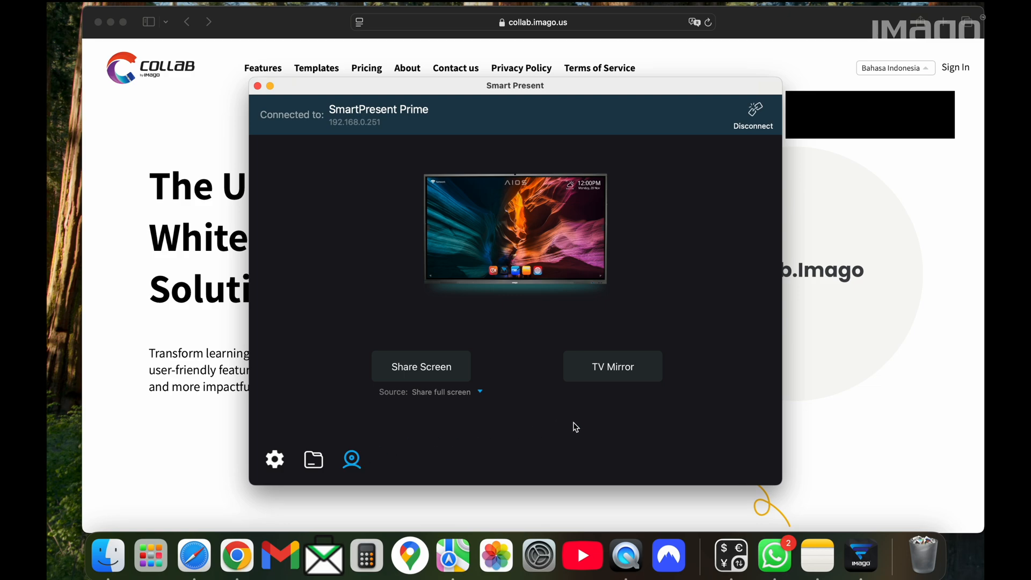
mouse_move(568, 422)
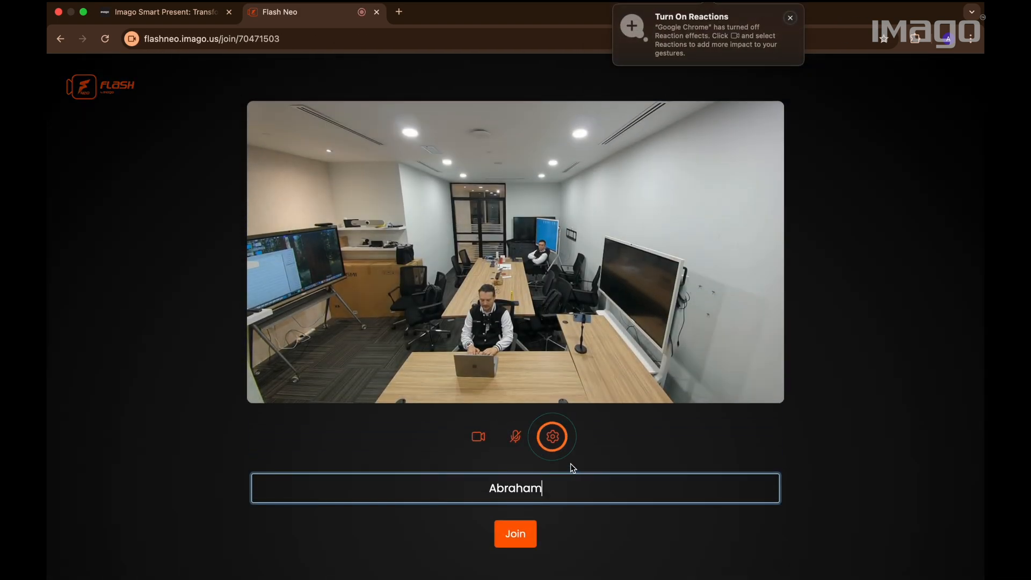
Step: Join the Flash Neo meeting and switch its camera to Cast Virtual Camera
click(552, 436)
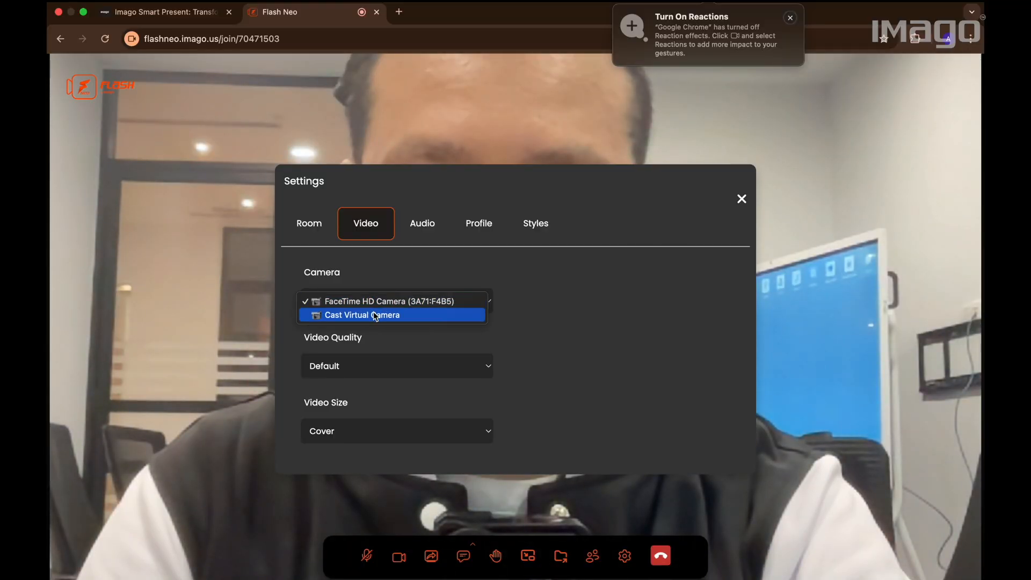
click(361, 314)
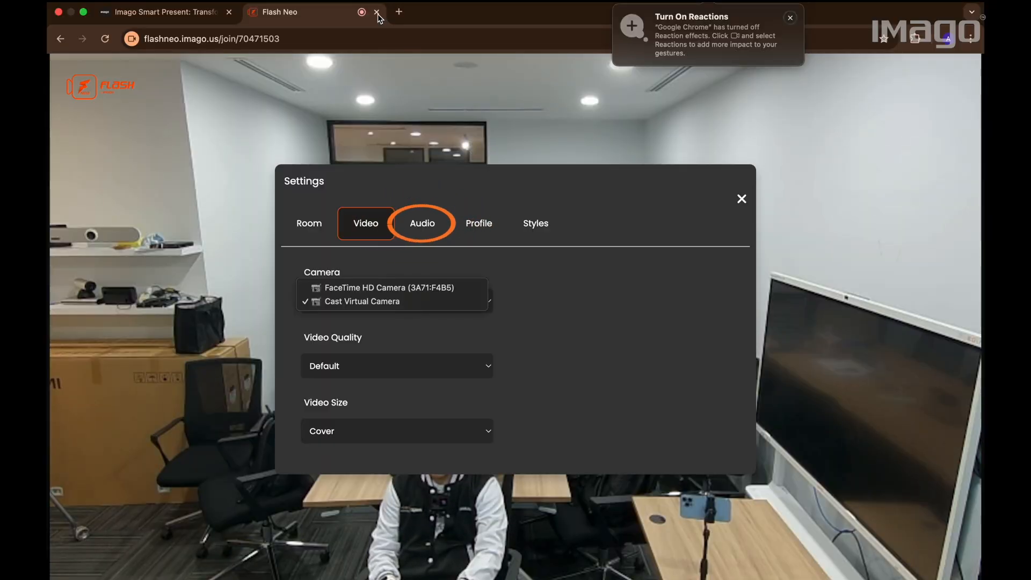
click(741, 199)
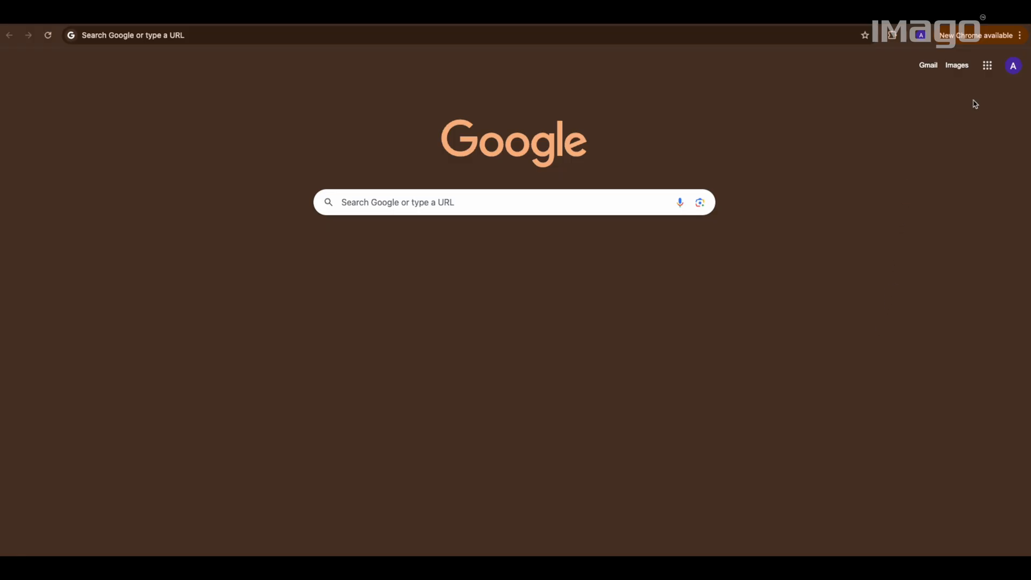
Step: Open Chrome's three-dot menu on the new tab page and go to Settings
click(1022, 35)
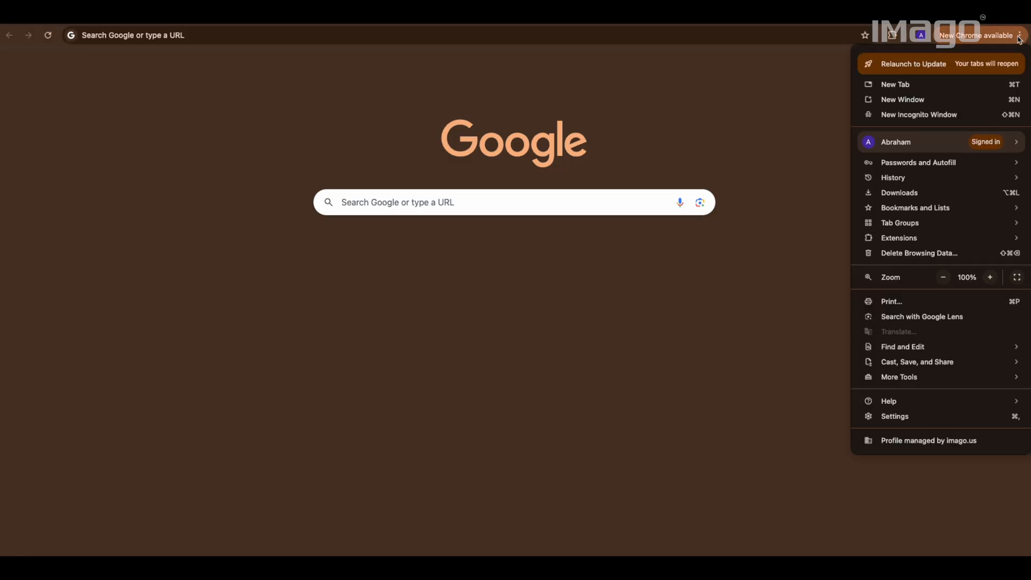
mouse_move(944, 278)
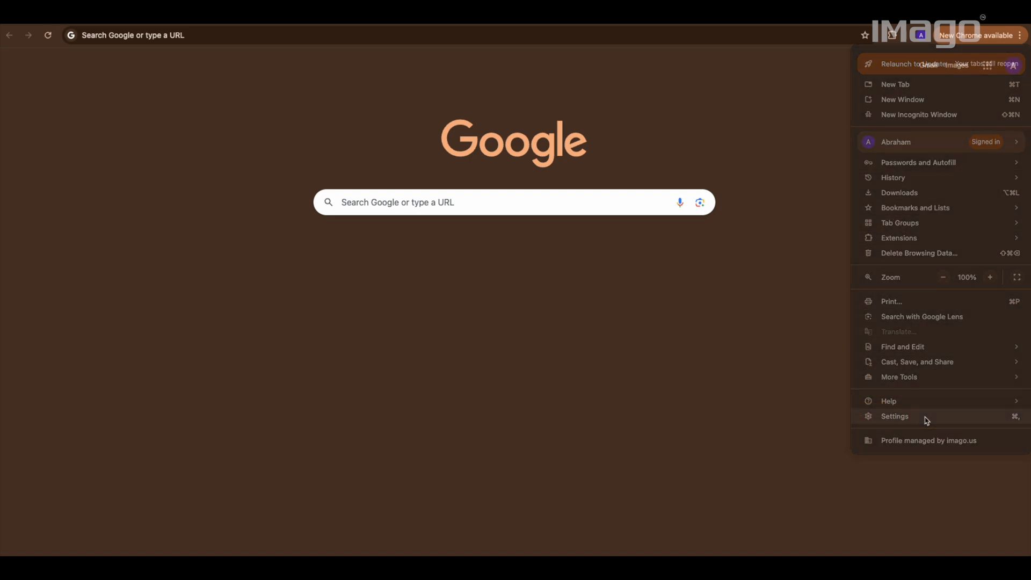
click(894, 416)
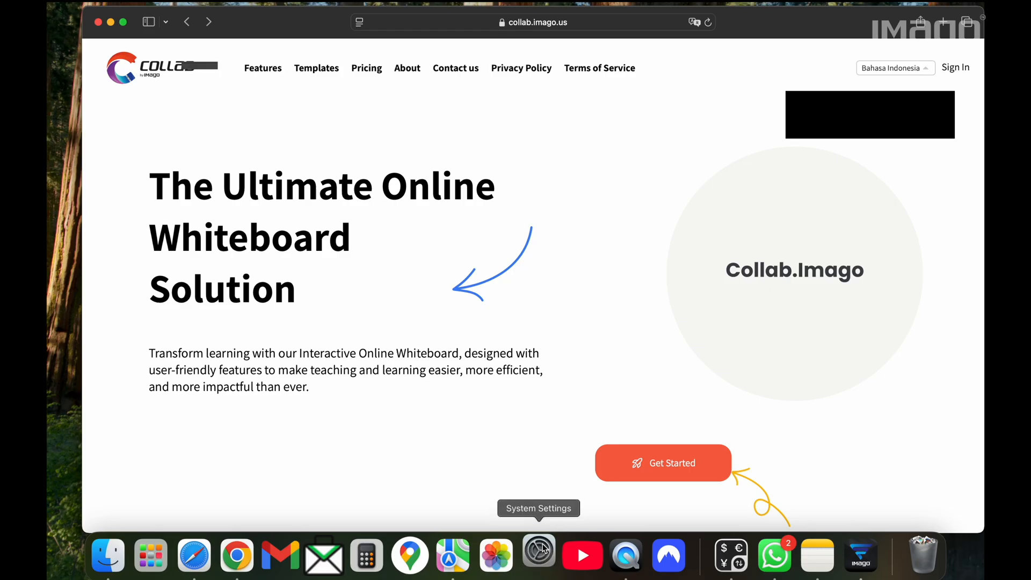
Step: Confirm the Smart Present camera extension is enabled, then view Camera in System Information
click(538, 555)
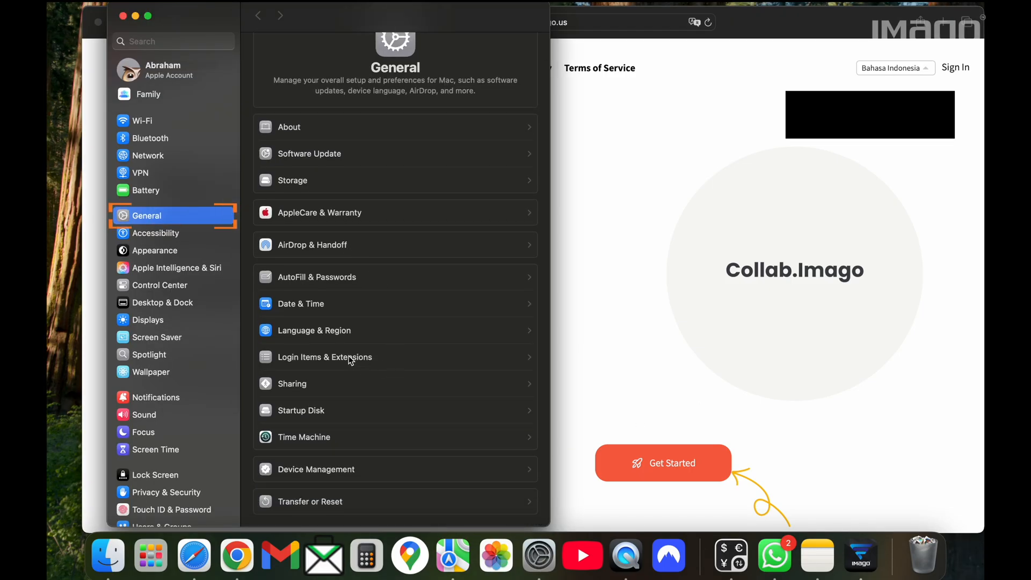
click(325, 357)
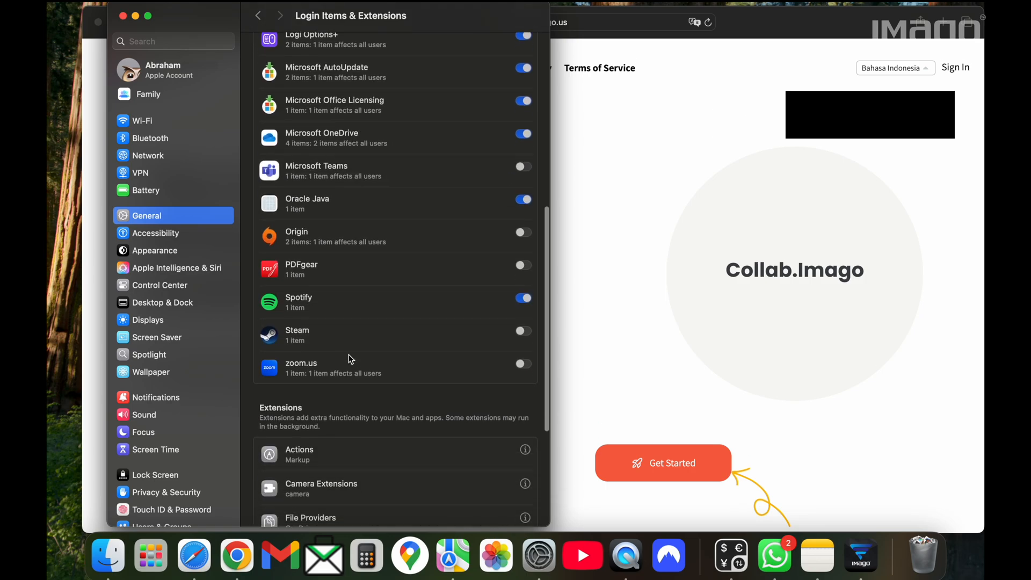
scroll(down, 3)
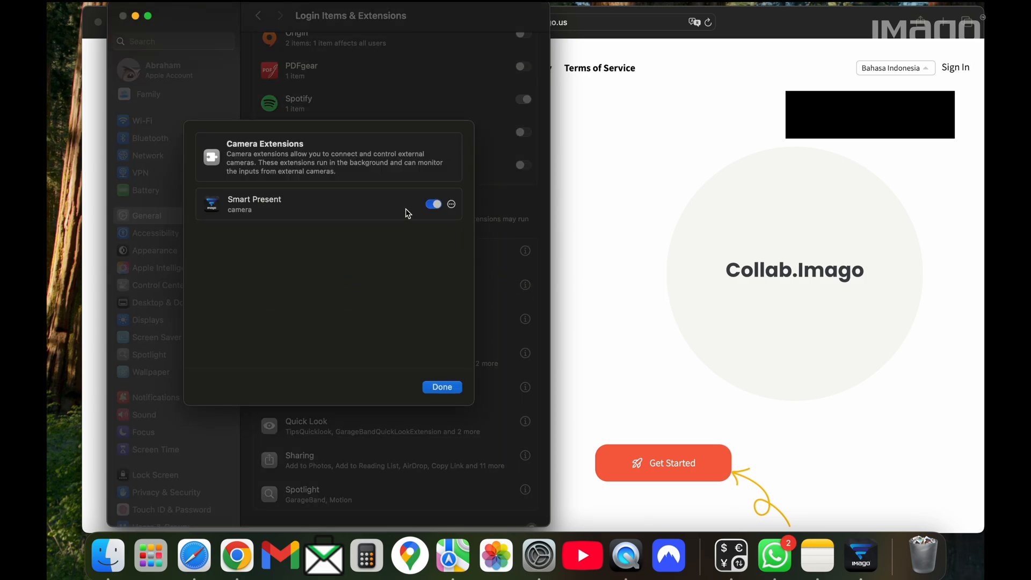
click(442, 386)
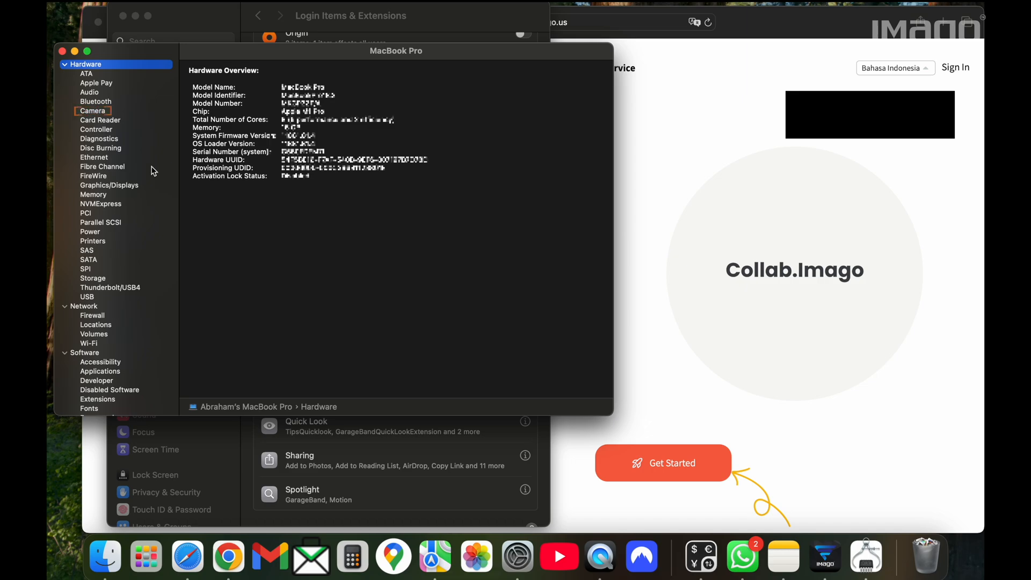
click(91, 111)
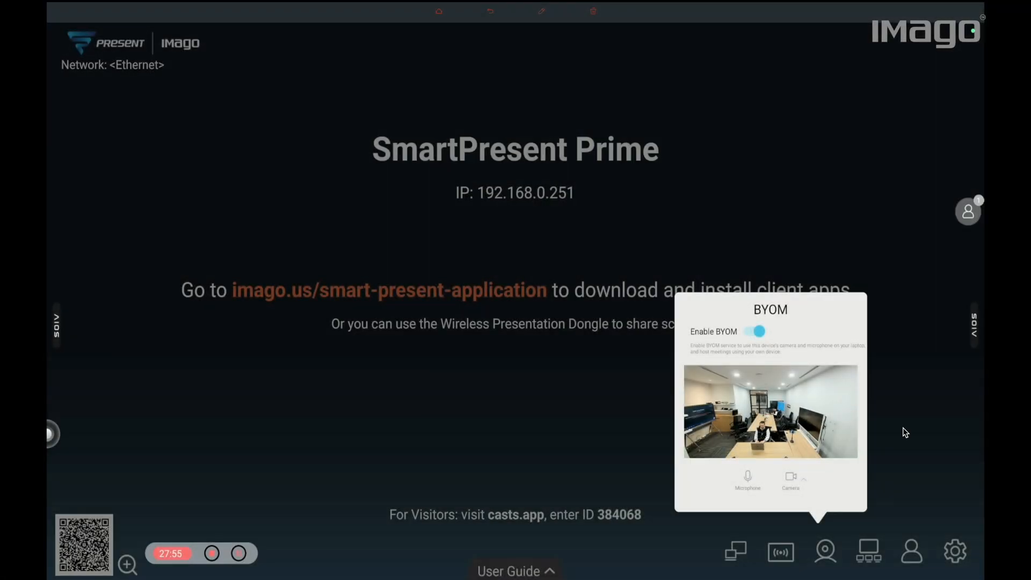
Step: Close the BYOM panel and enable Cloud Broadcast on the board
click(781, 551)
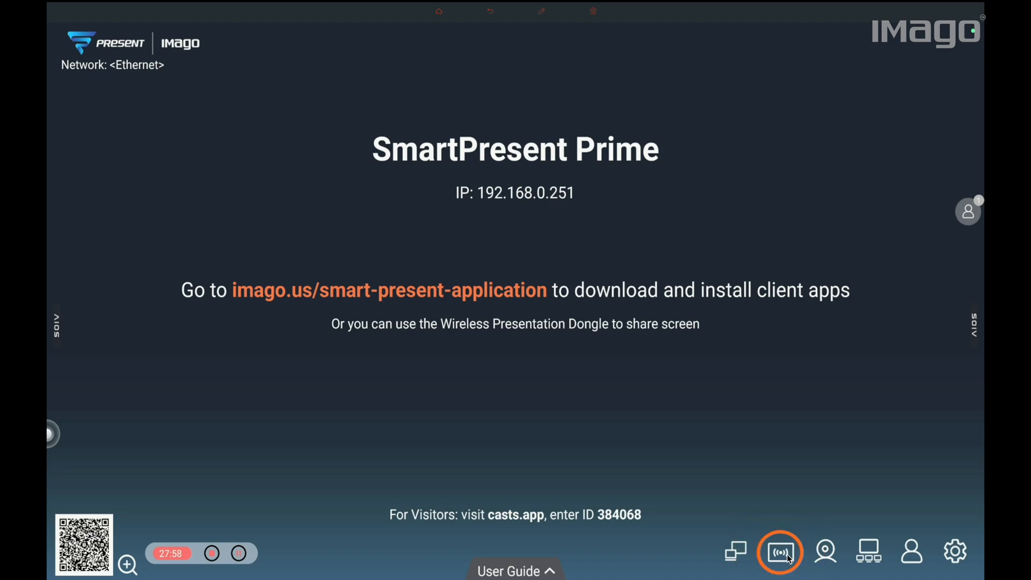
click(781, 552)
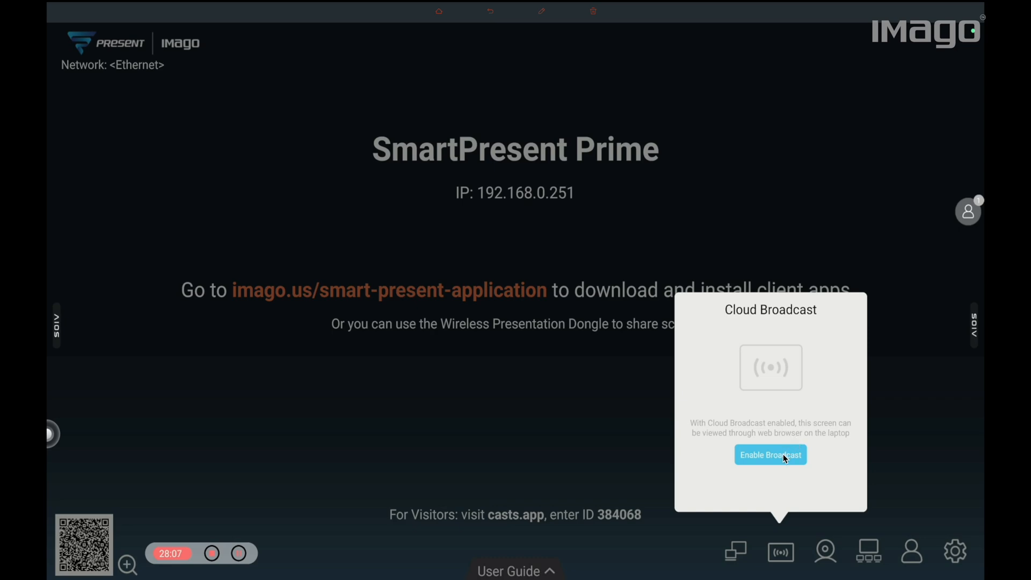
click(771, 455)
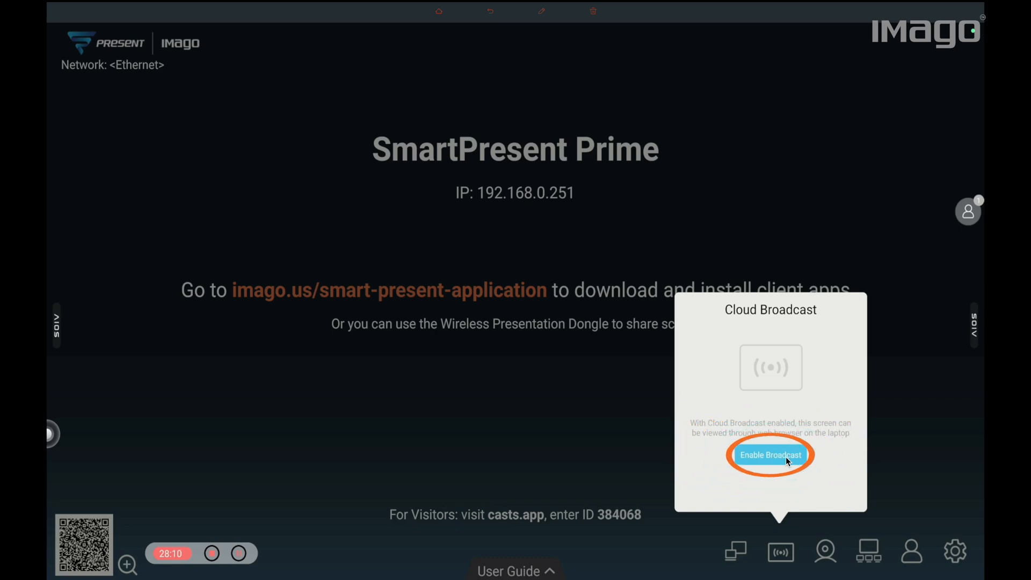
click(771, 454)
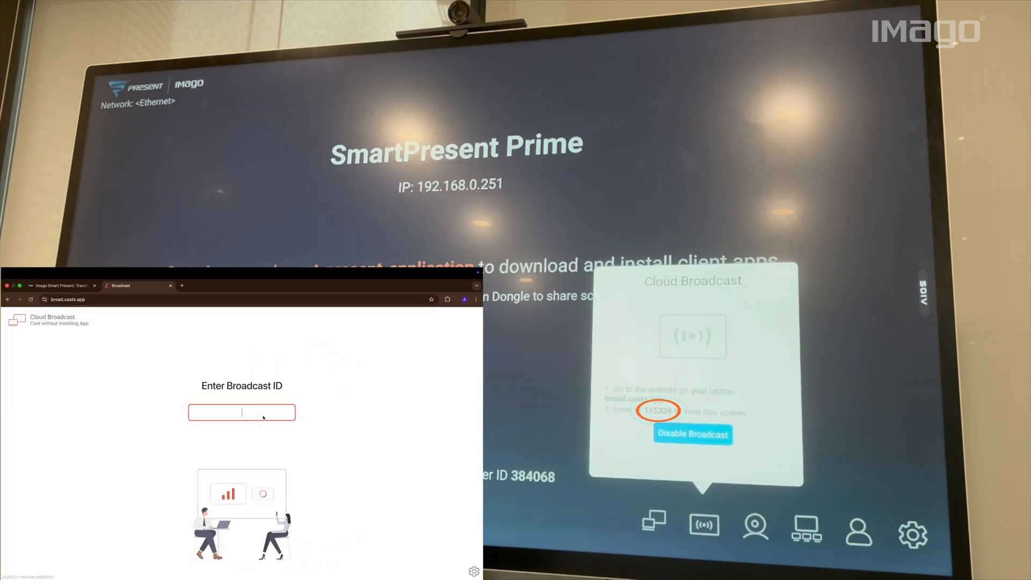
Step: Enter broadcast ID 115326 in the laptop browser to view the board's screen
text(1153)
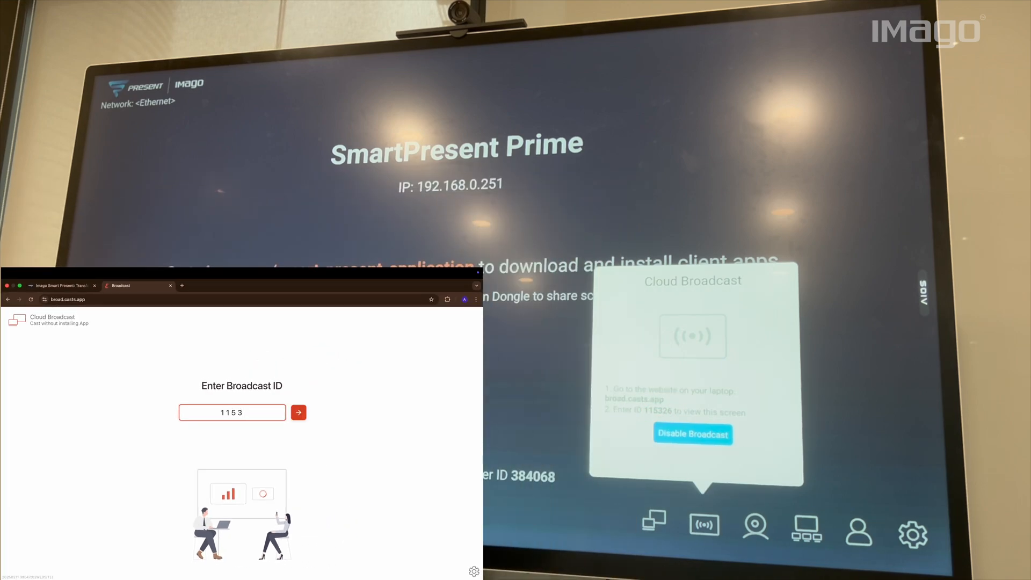
click(298, 413)
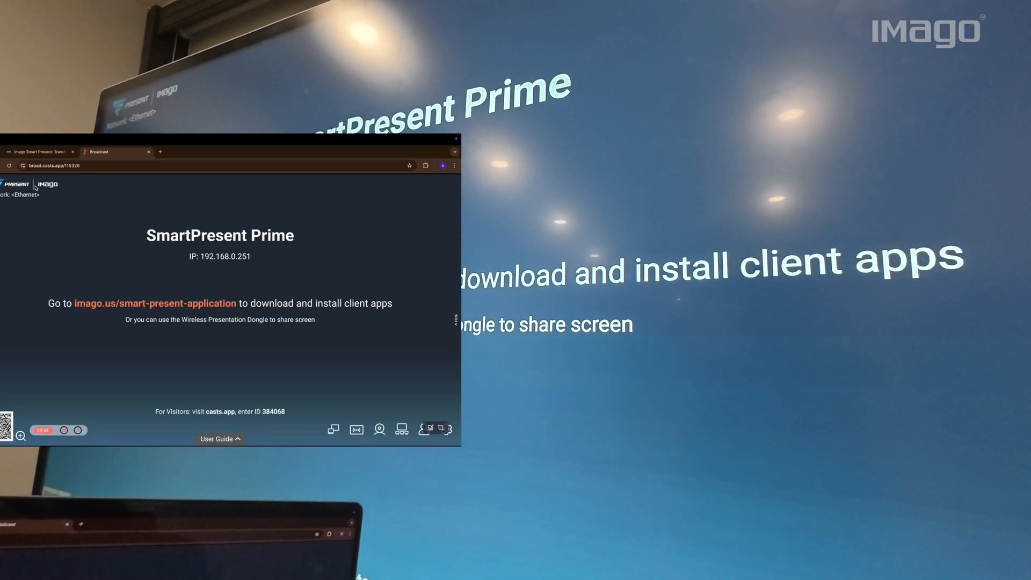
click(356, 430)
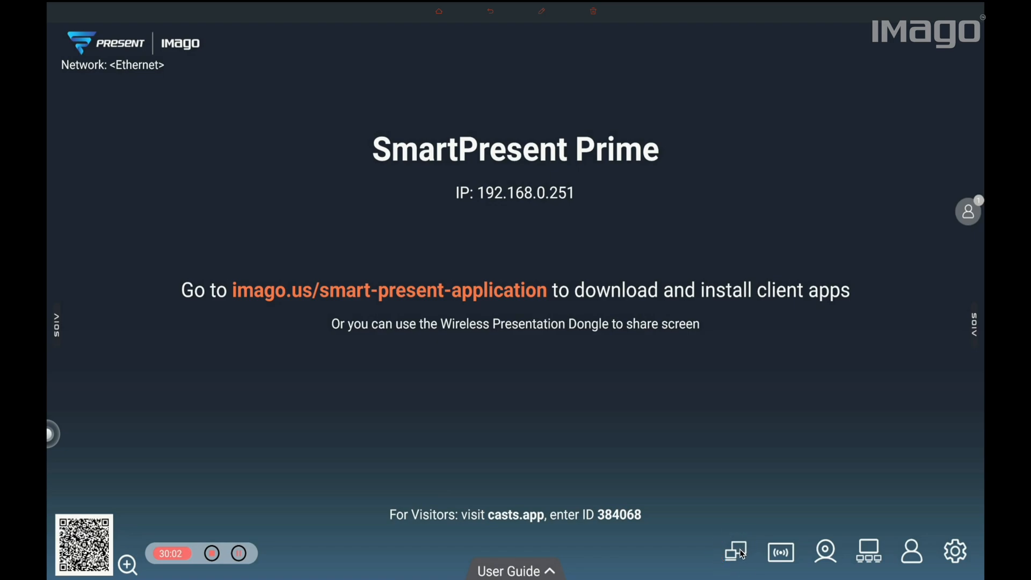
Step: Enable WebCast from the toolbar panel, giving casts.app ID 384068
click(735, 551)
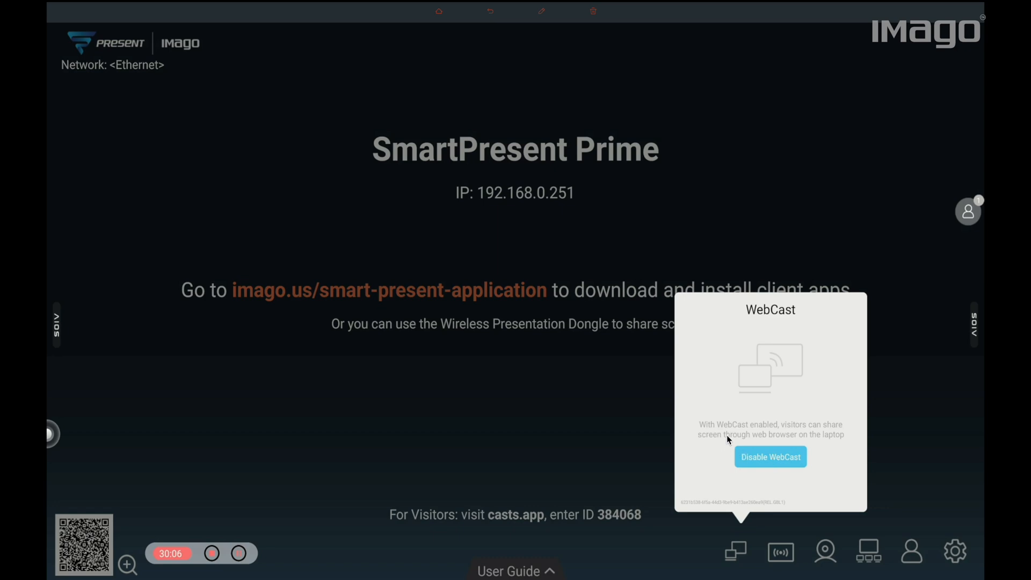
mouse_move(721, 444)
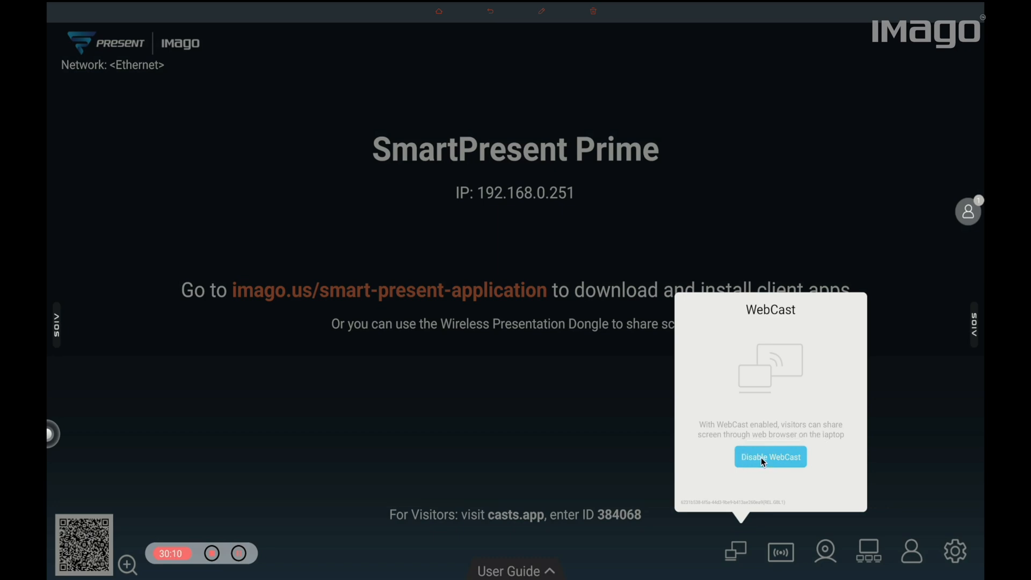
click(770, 456)
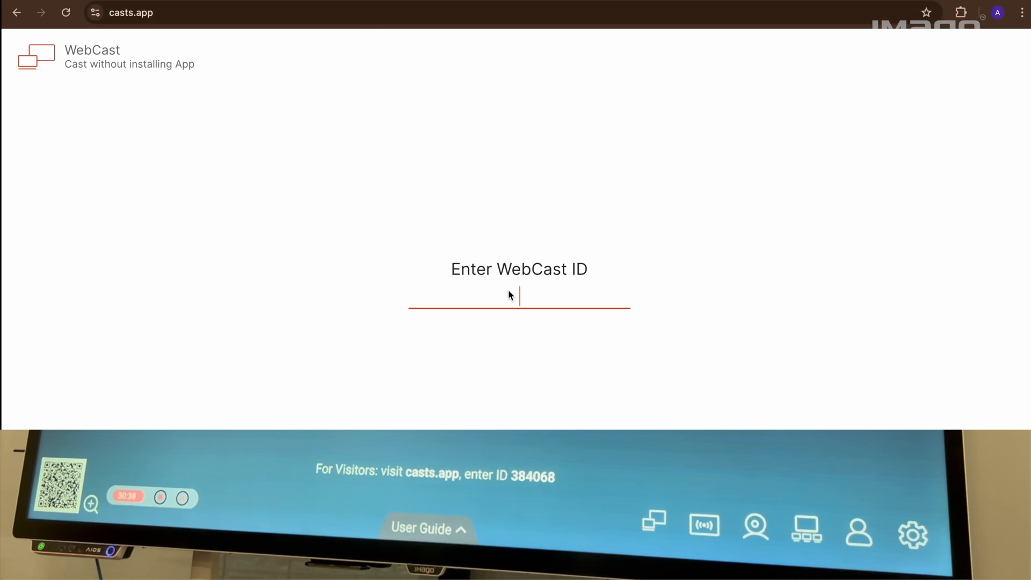
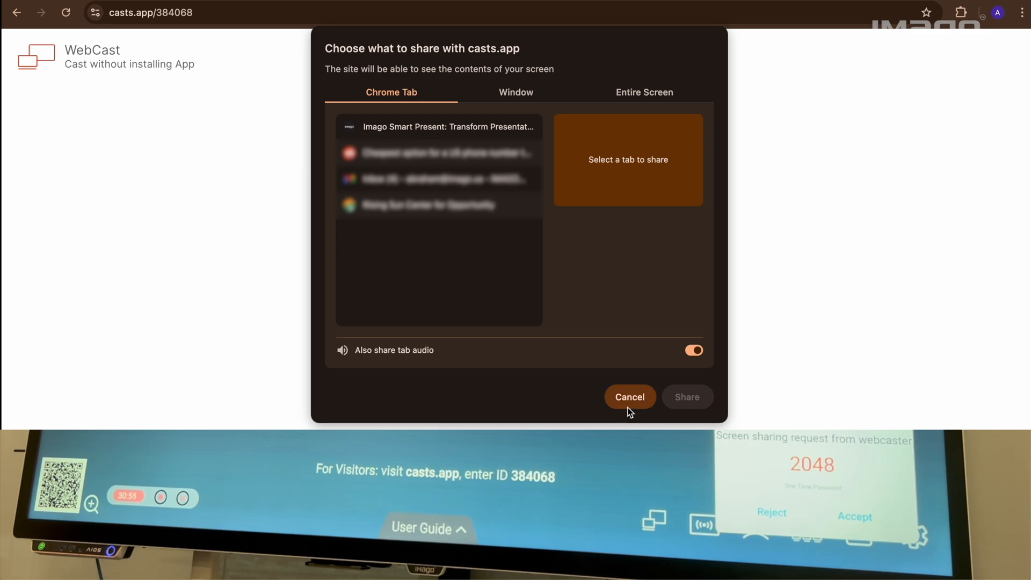
Step: Enter WebCast ID 384068 and one-time password, then share the Imago Smart Present tab
click(439, 127)
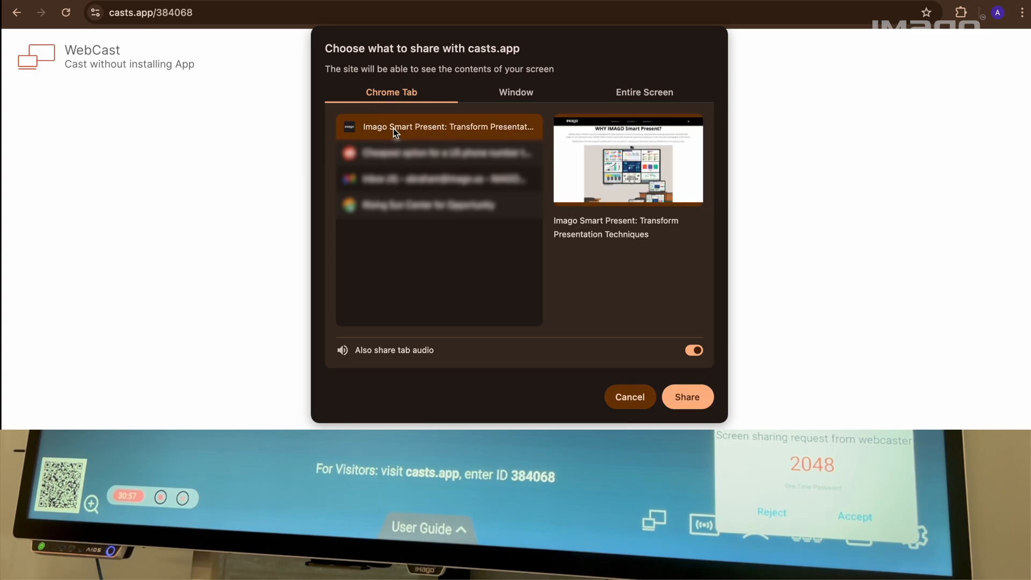
click(687, 397)
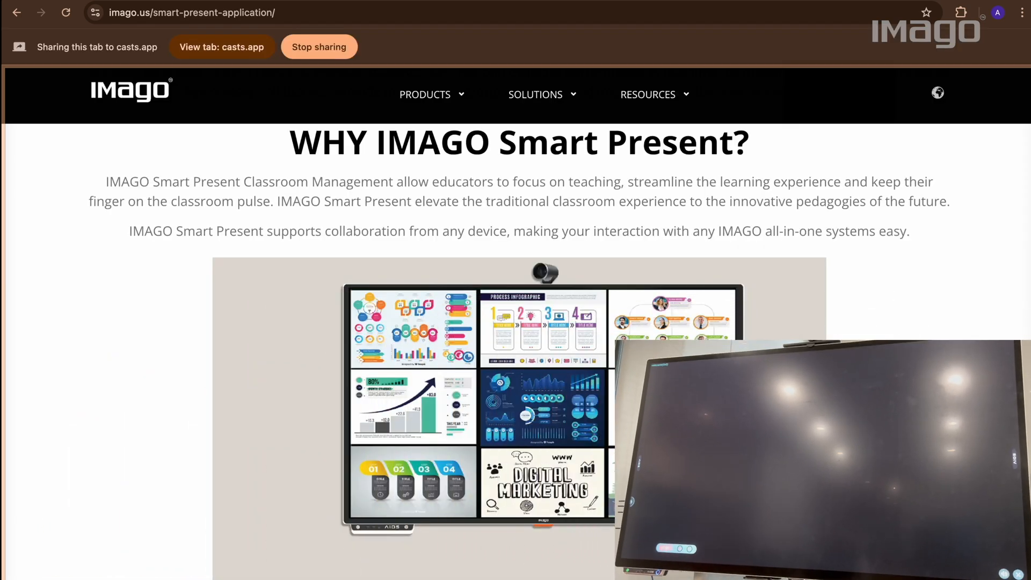
Step: Stop sharing the tab, returning the board to its home screen
scroll(down, 3)
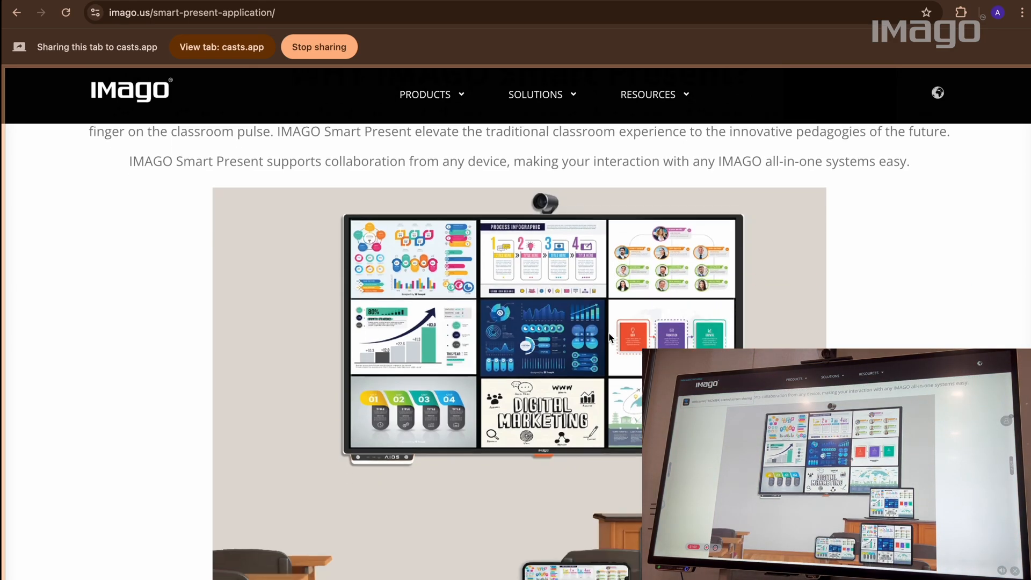
scroll(down, 3)
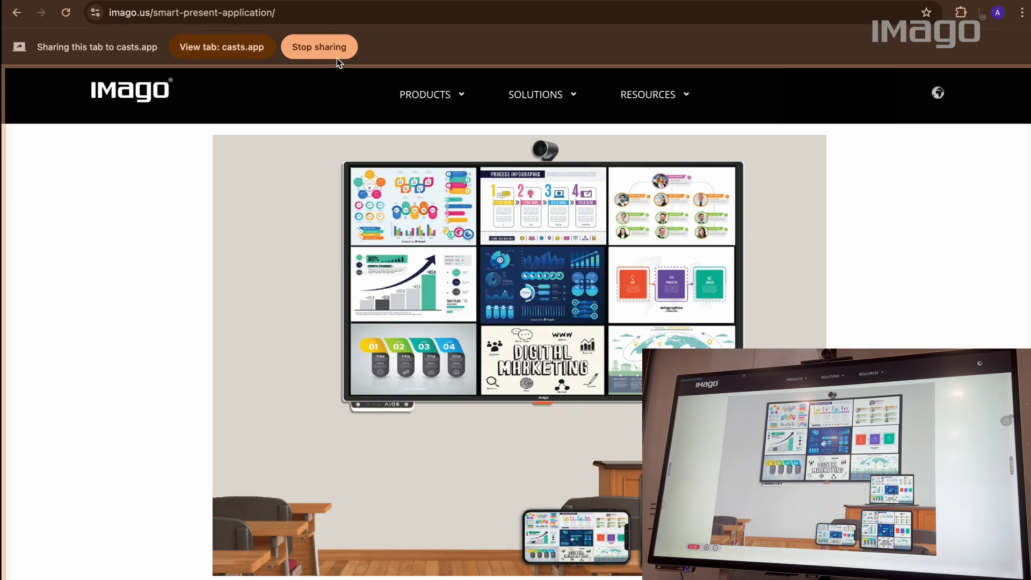
click(319, 46)
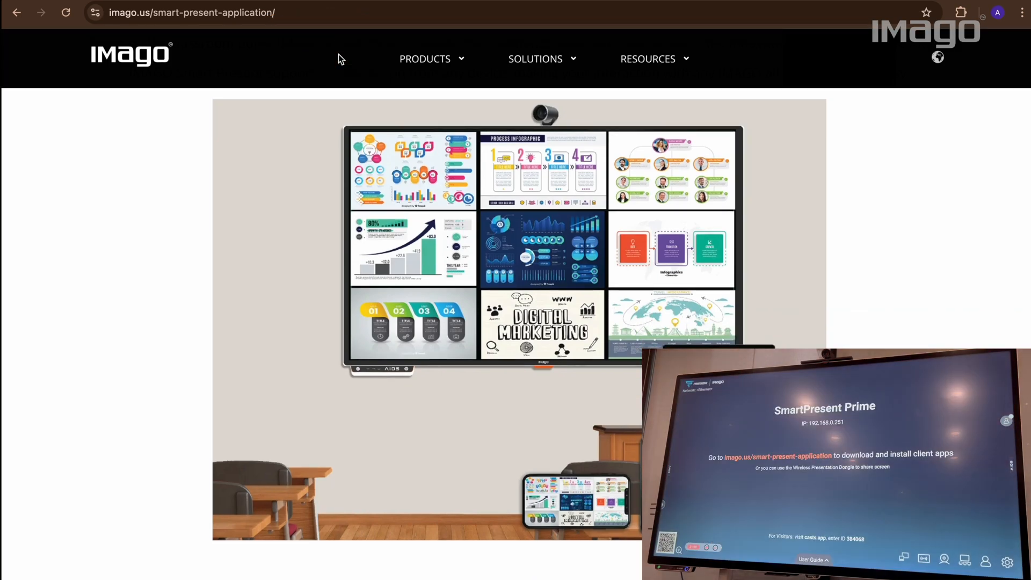